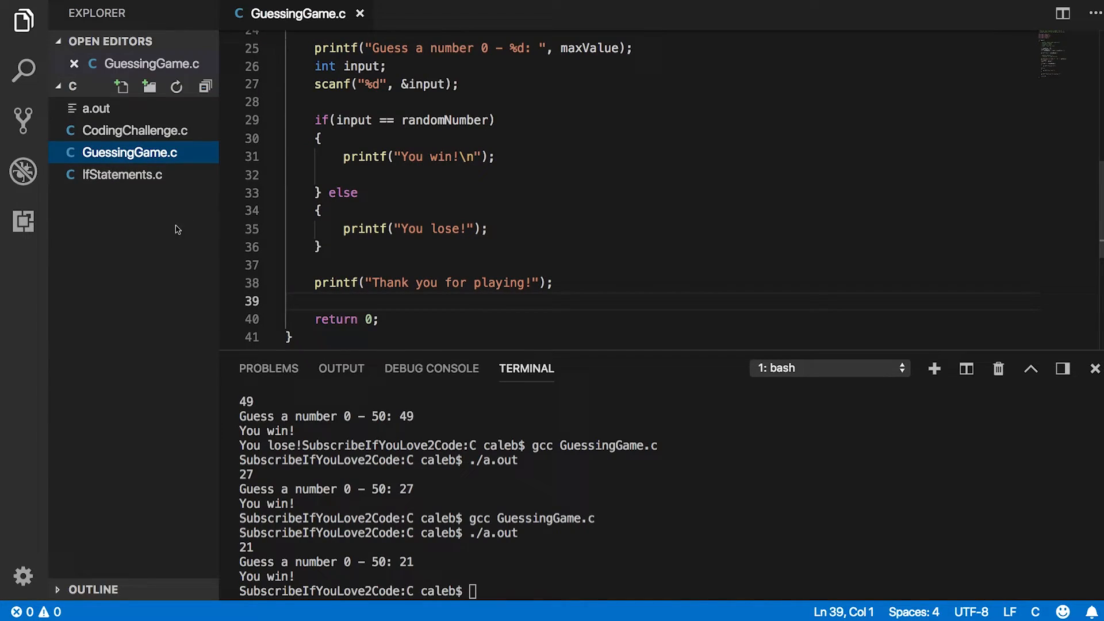
# Step: Create a new file named ElseIf in the C folder, then begin renaming it
pyautogui.rightClick(176, 229)
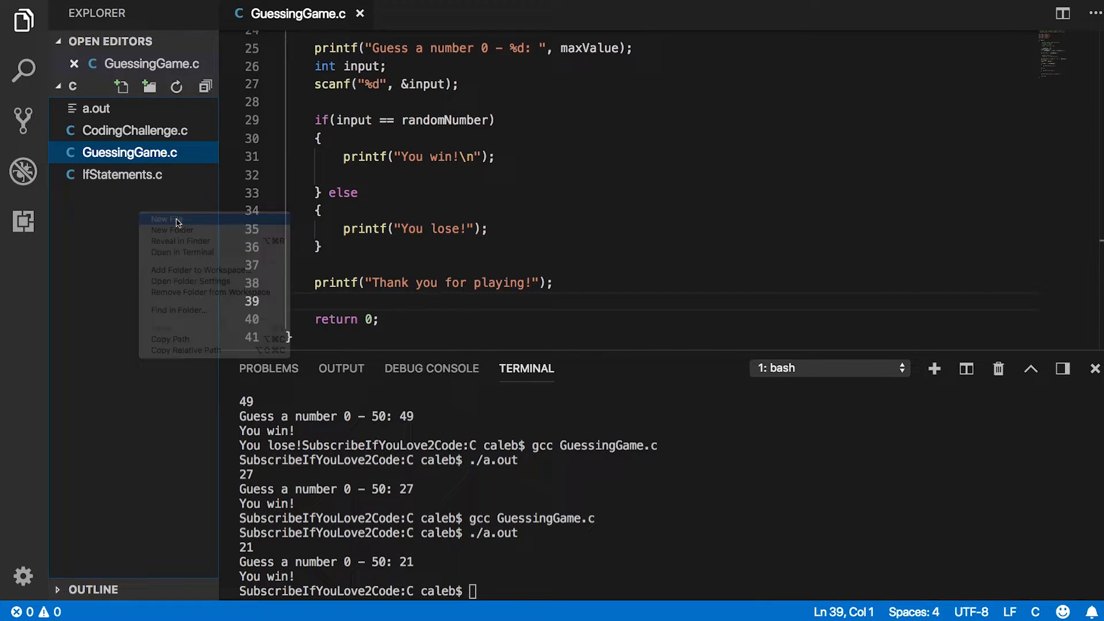
pyautogui.click(165, 220)
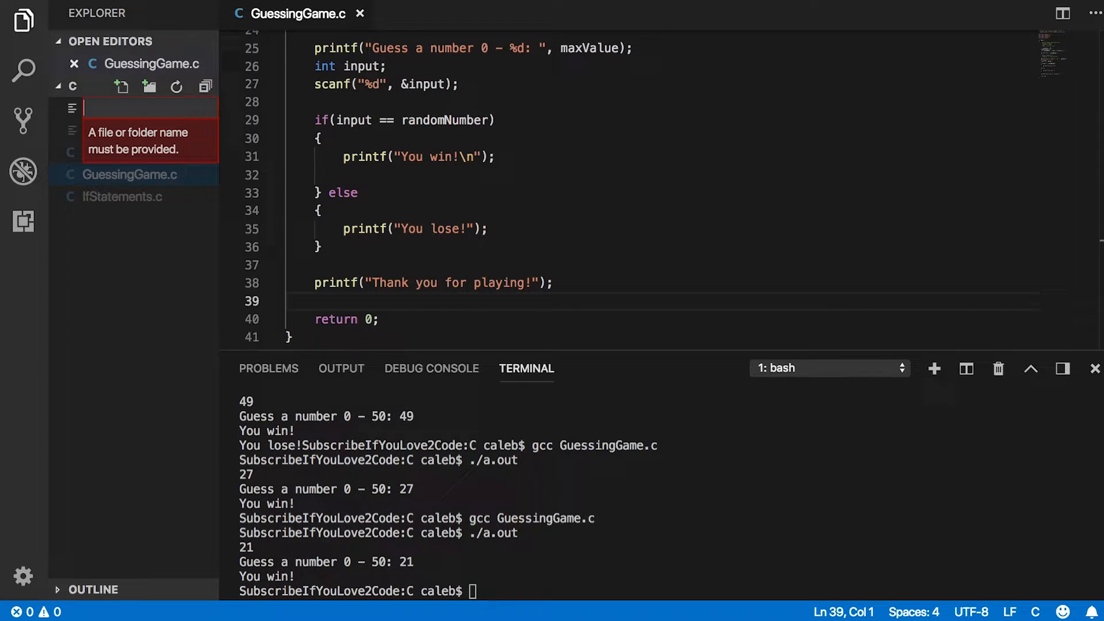
pyautogui.write('ElseI')
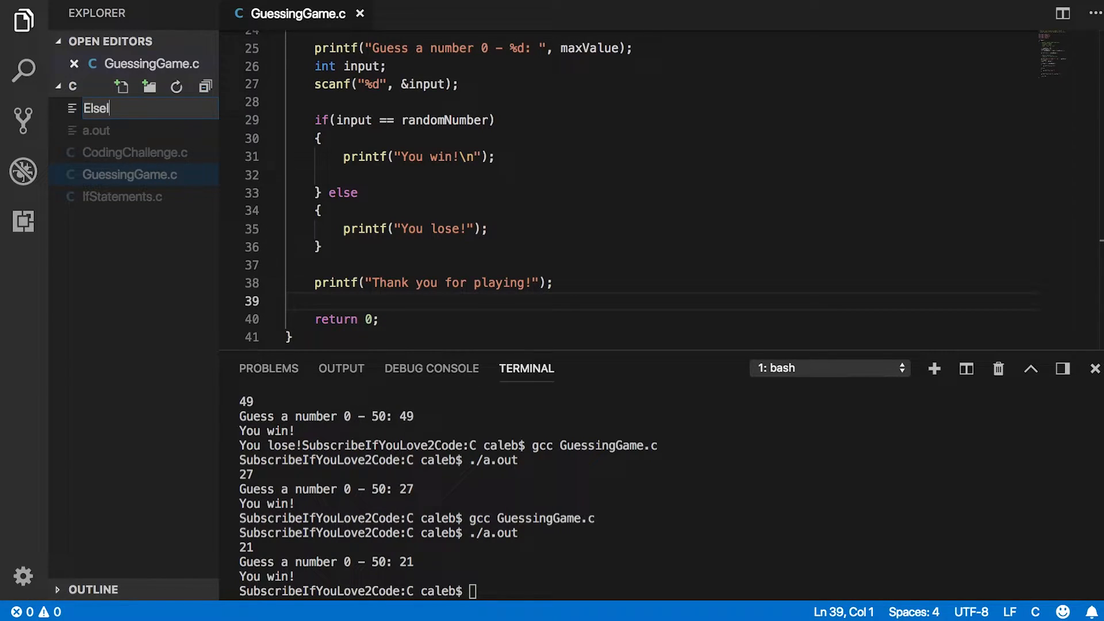
pyautogui.write('f')
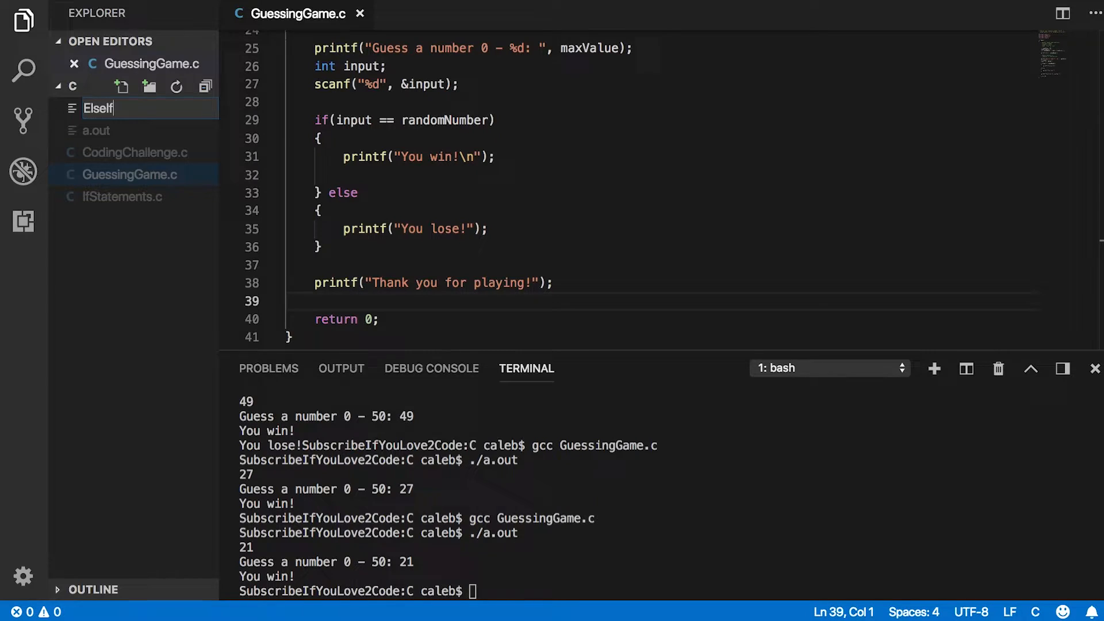
pyautogui.press('Enter')
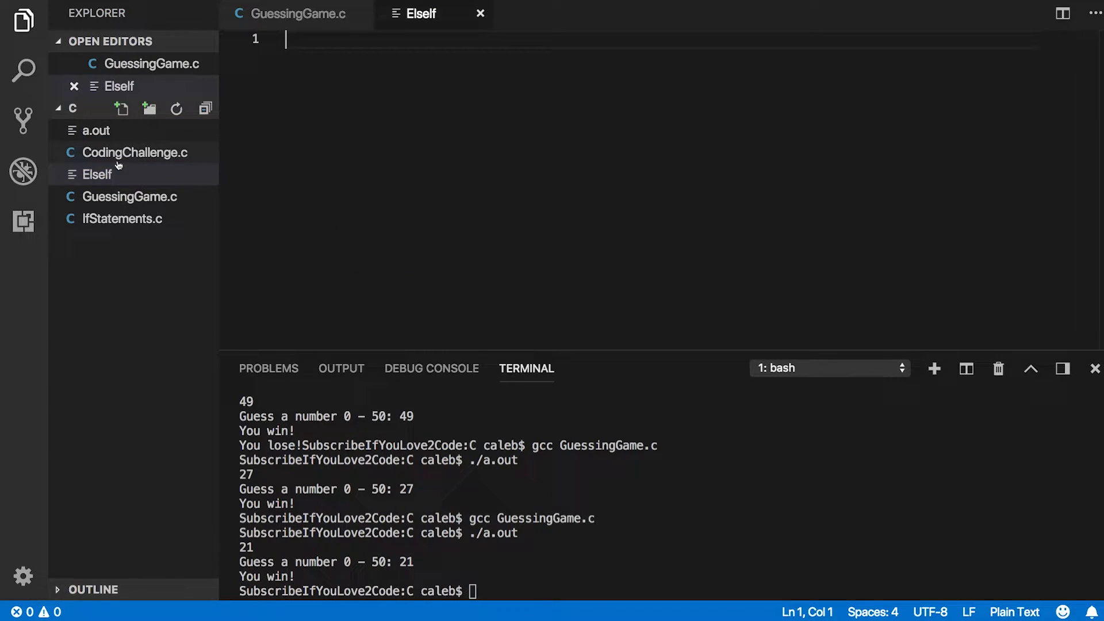
pyautogui.rightClick(94, 174)
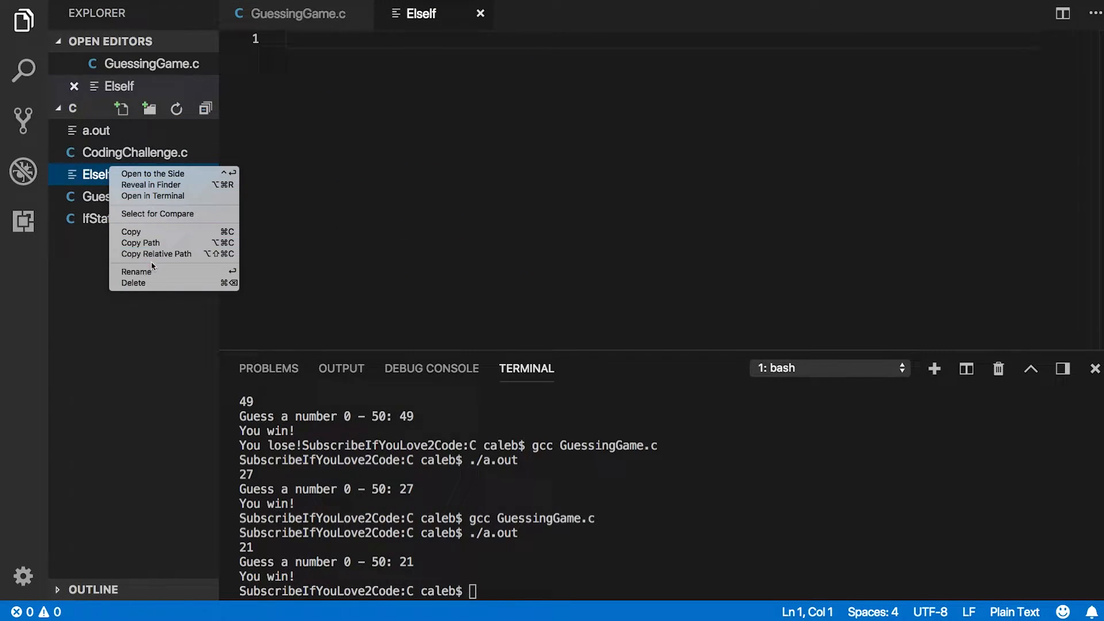
pyautogui.click(136, 272)
pyautogui.write('.c')
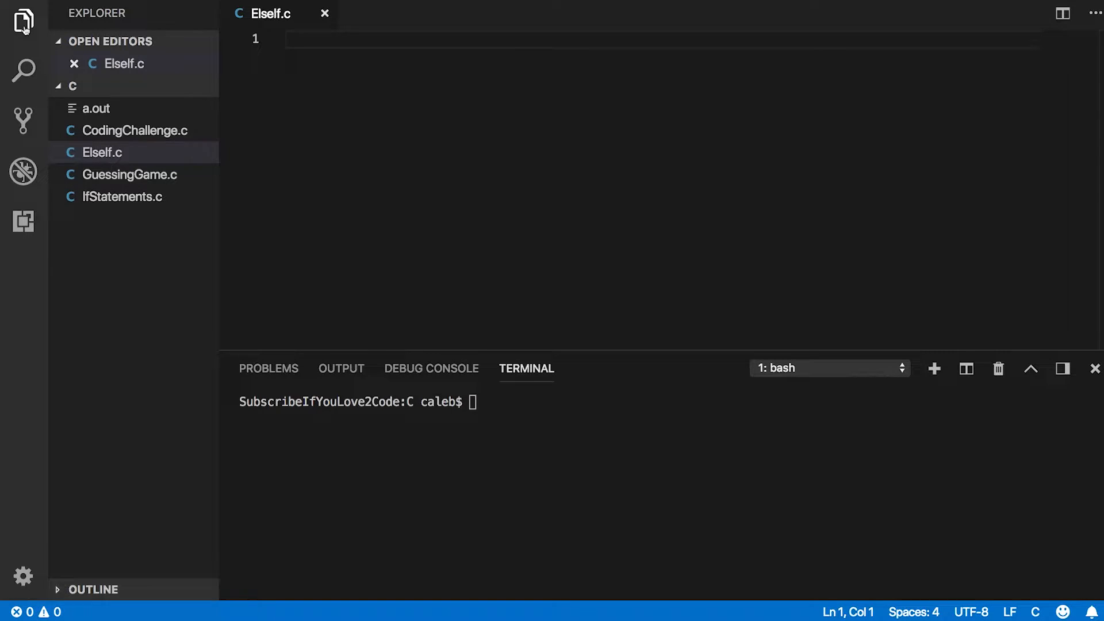
# Step: Type a //doctors office comment, #include <stdio.h>, and int main() returning 0
pyautogui.write('//doctors office')
pyautogui.write('#include')
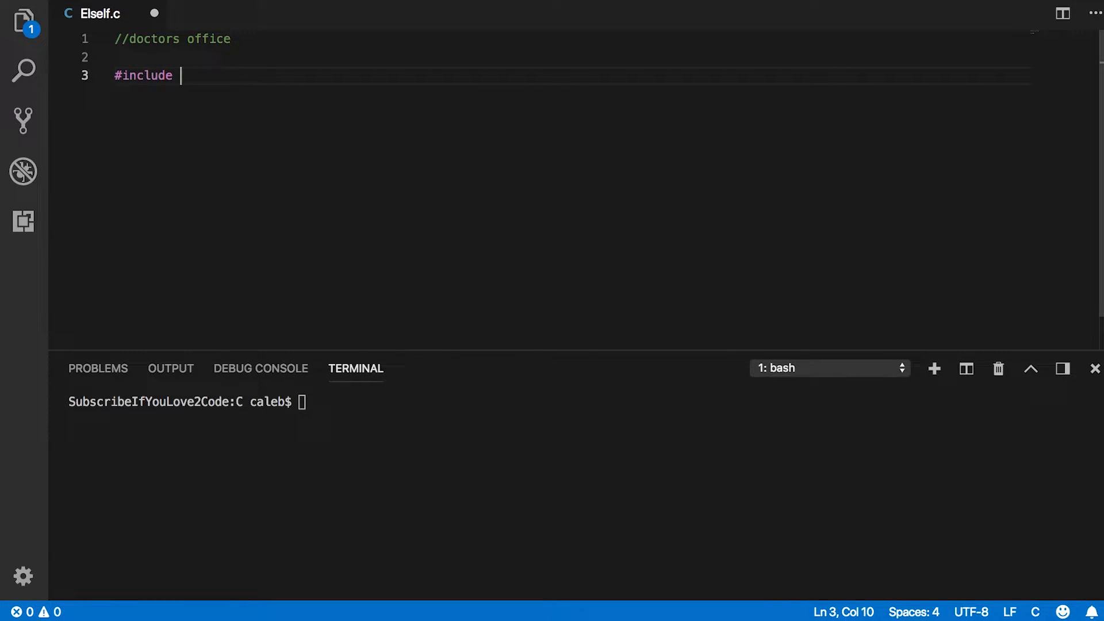
pyautogui.write('<stdio')
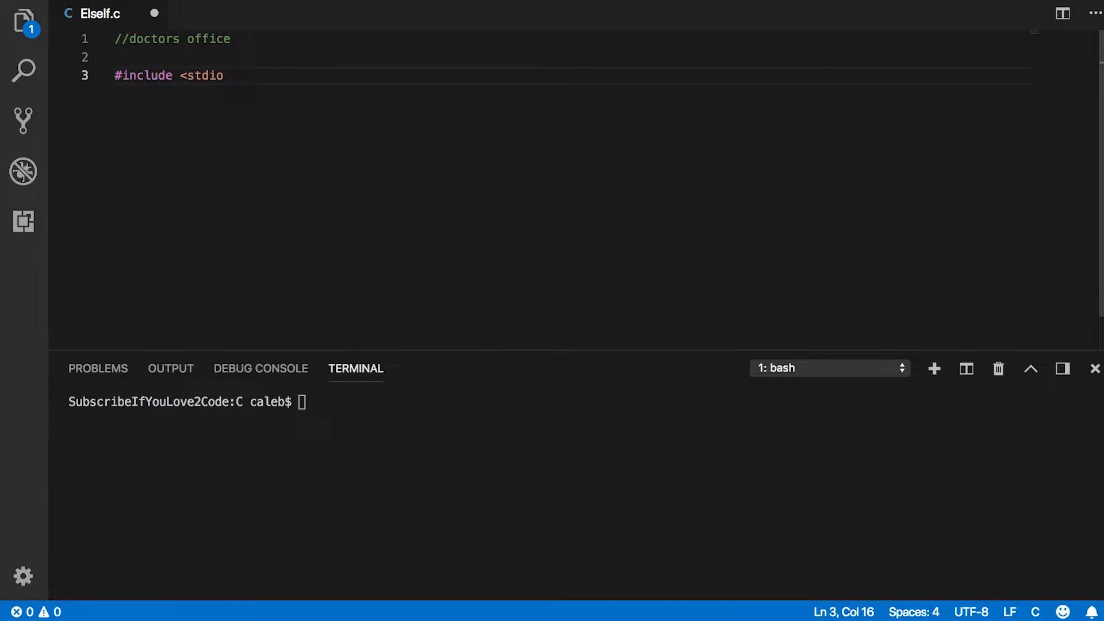
pyautogui.write('.h>')
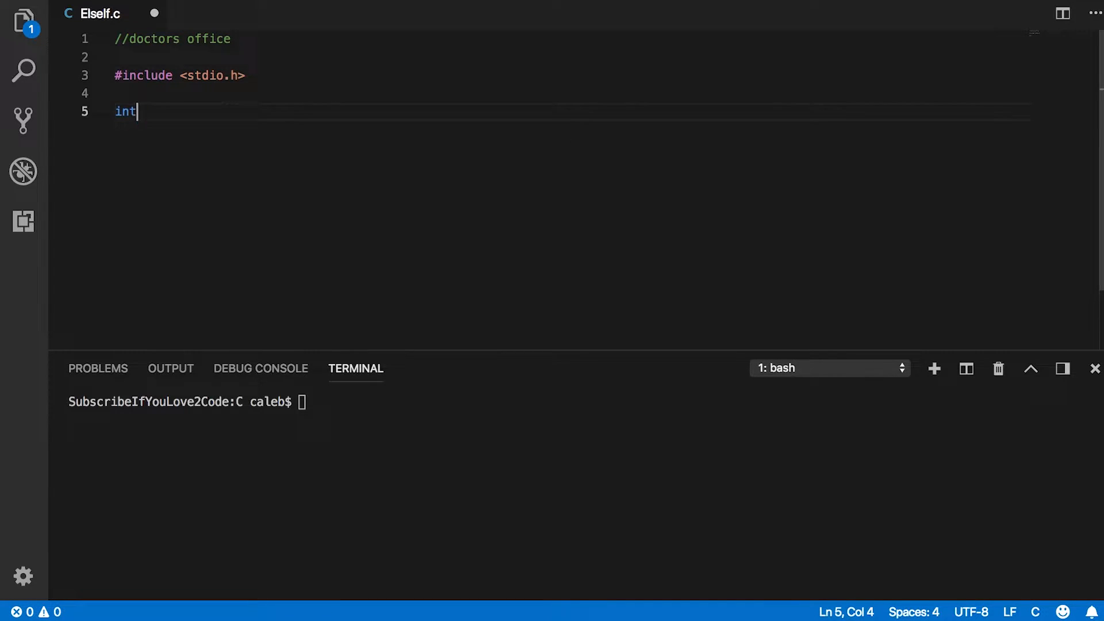
pyautogui.write('main()')
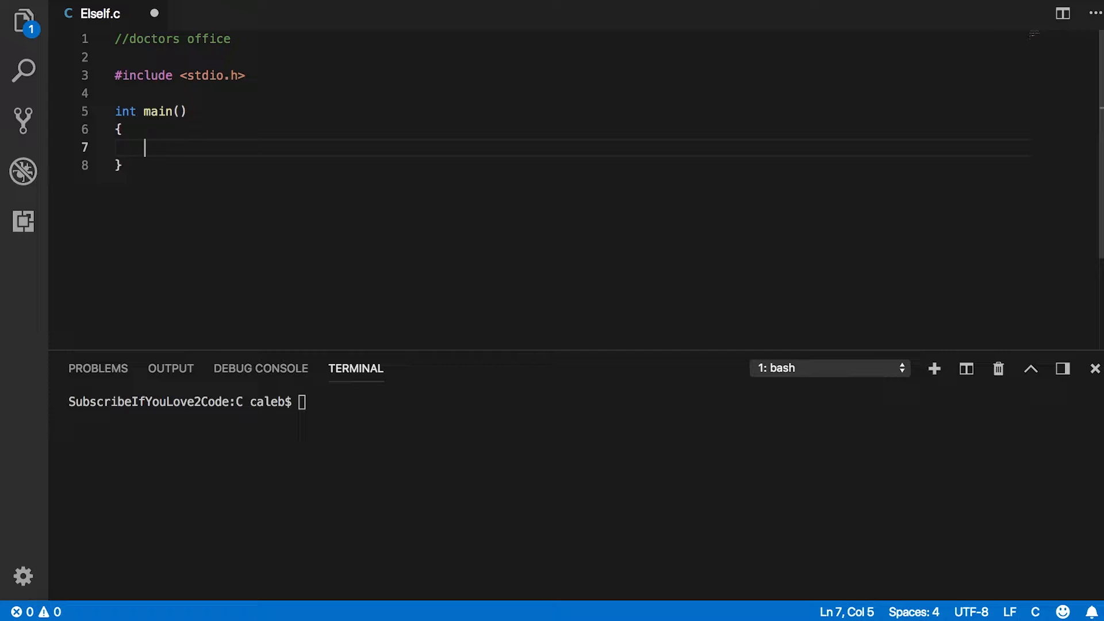
pyautogui.write('return 0;')
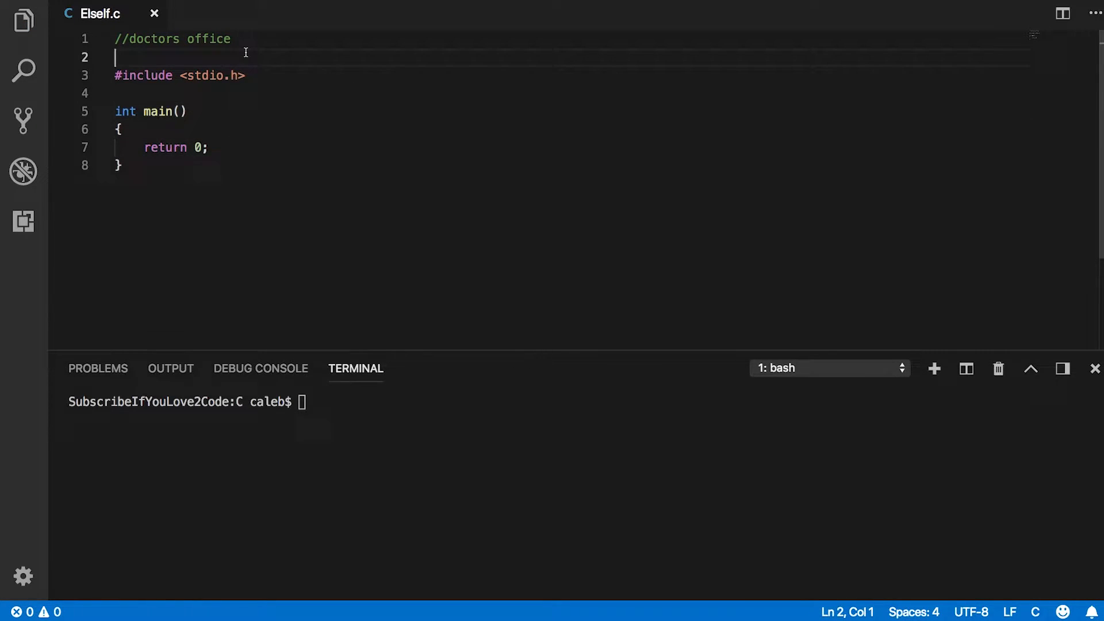
# Step: Add comment lines '1. add a patient', '2. View a patient', '3. Search patients', '4. exit'
pyautogui.write('// 1.')
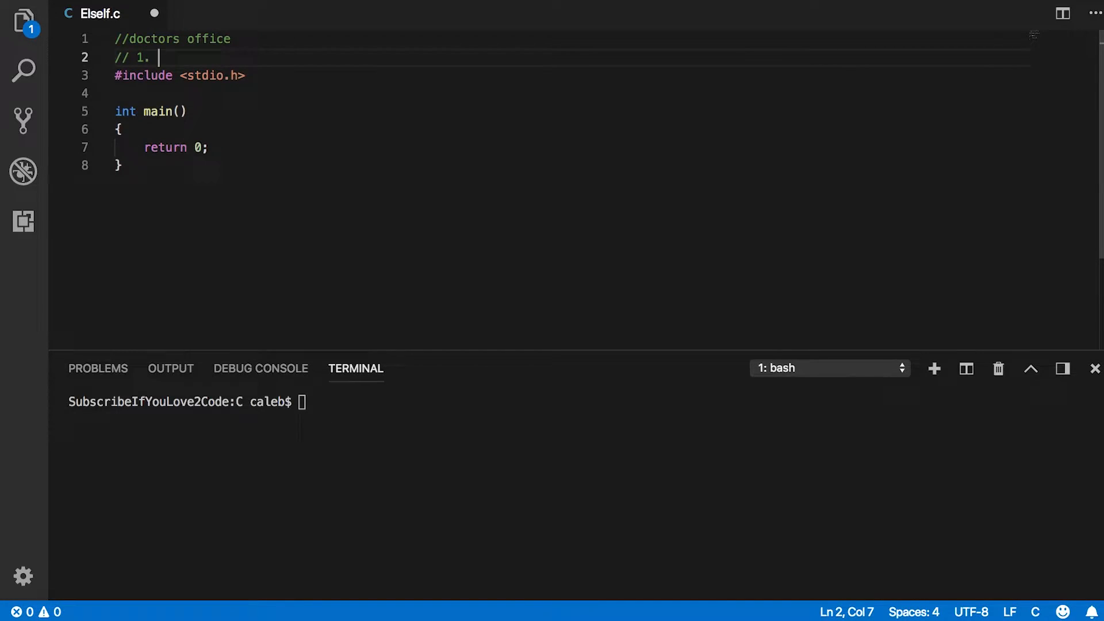
pyautogui.write('add a patient')
pyautogui.write('//2')
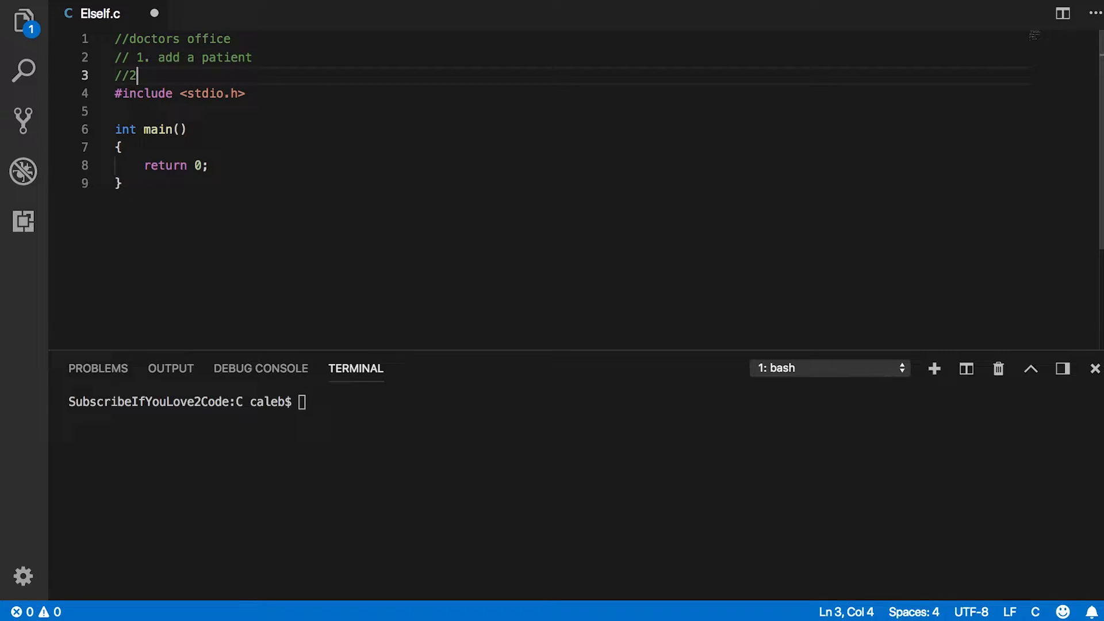
pyautogui.write('. View a')
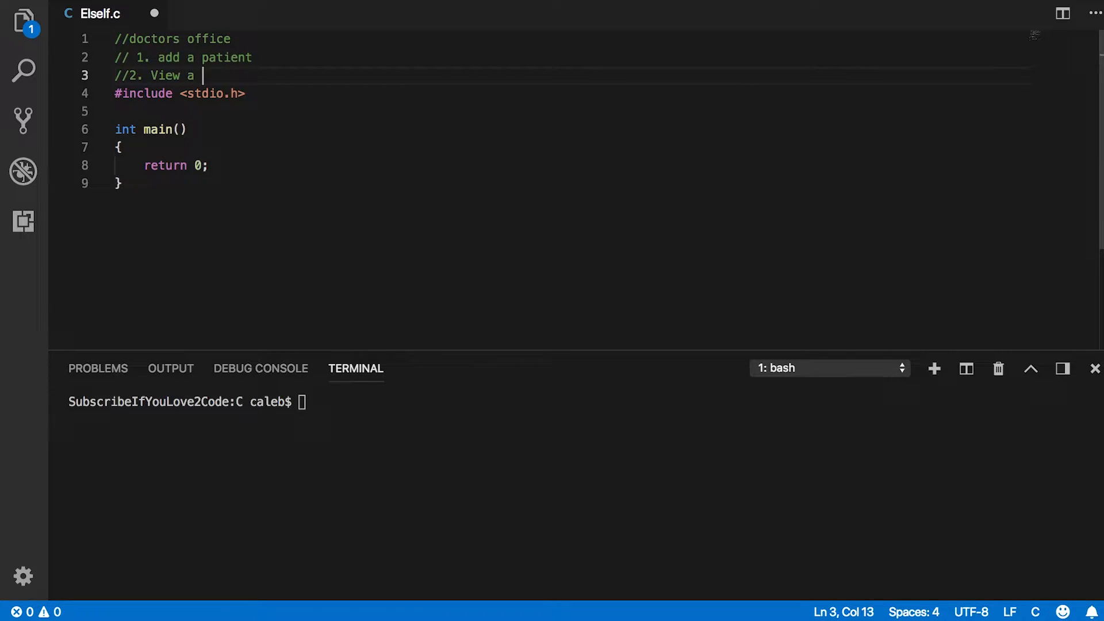
pyautogui.write('patient')
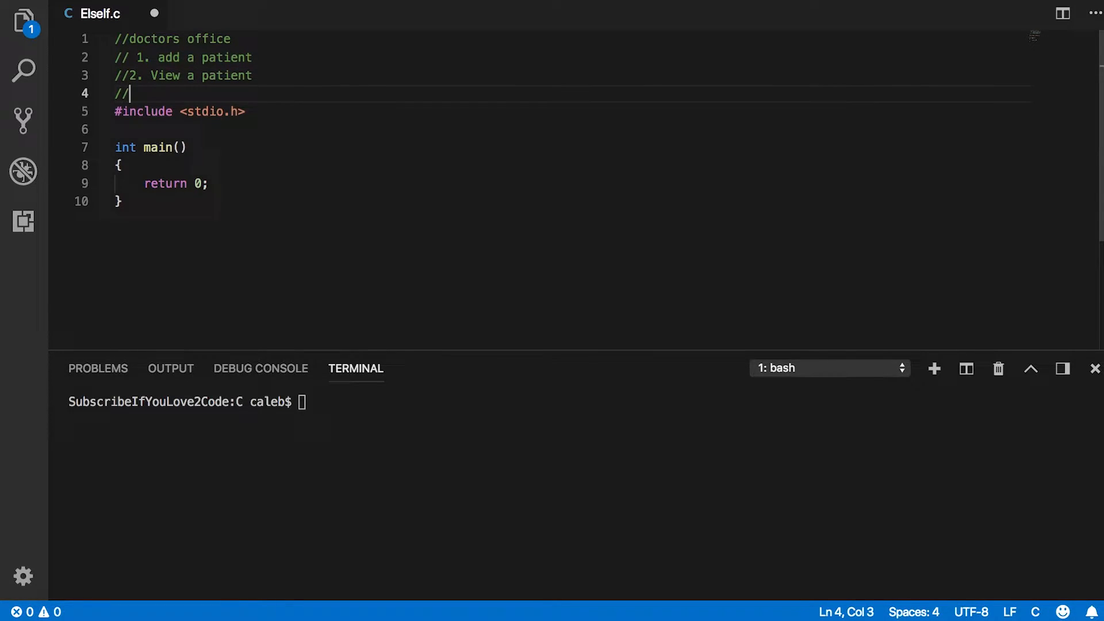
pyautogui.write('3.')
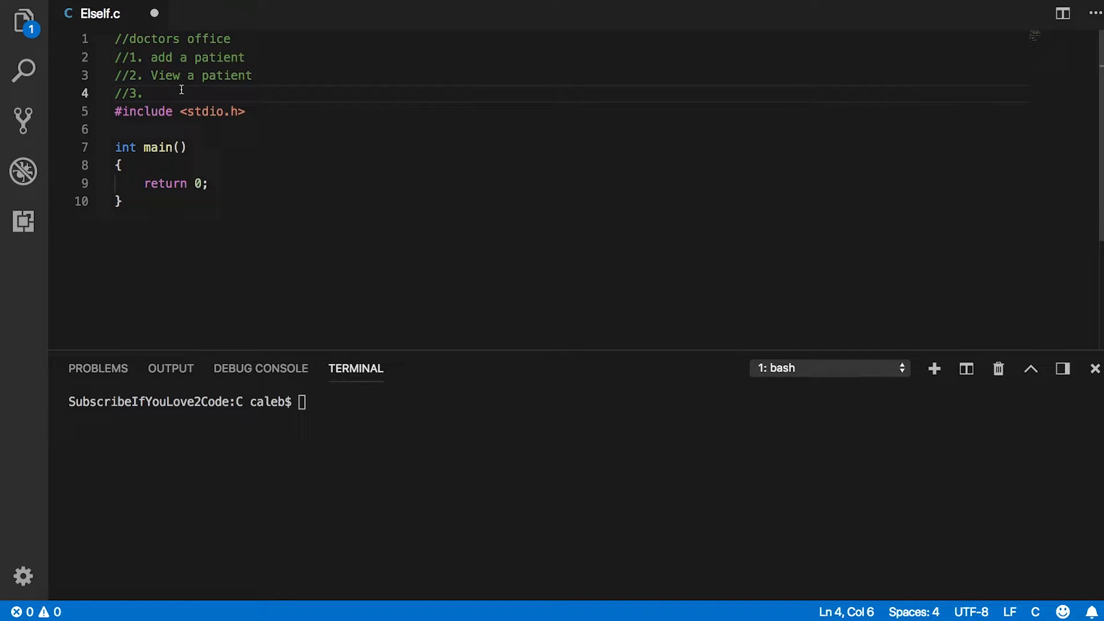
pyautogui.write('Search patien')
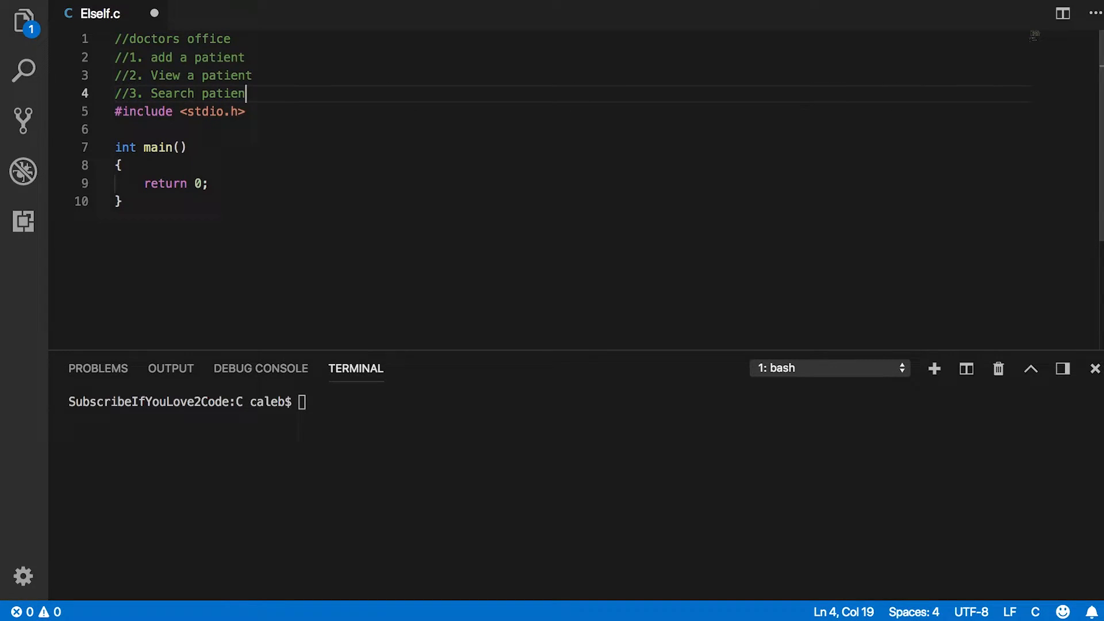
pyautogui.write('s')
pyautogui.write('//4. exit')
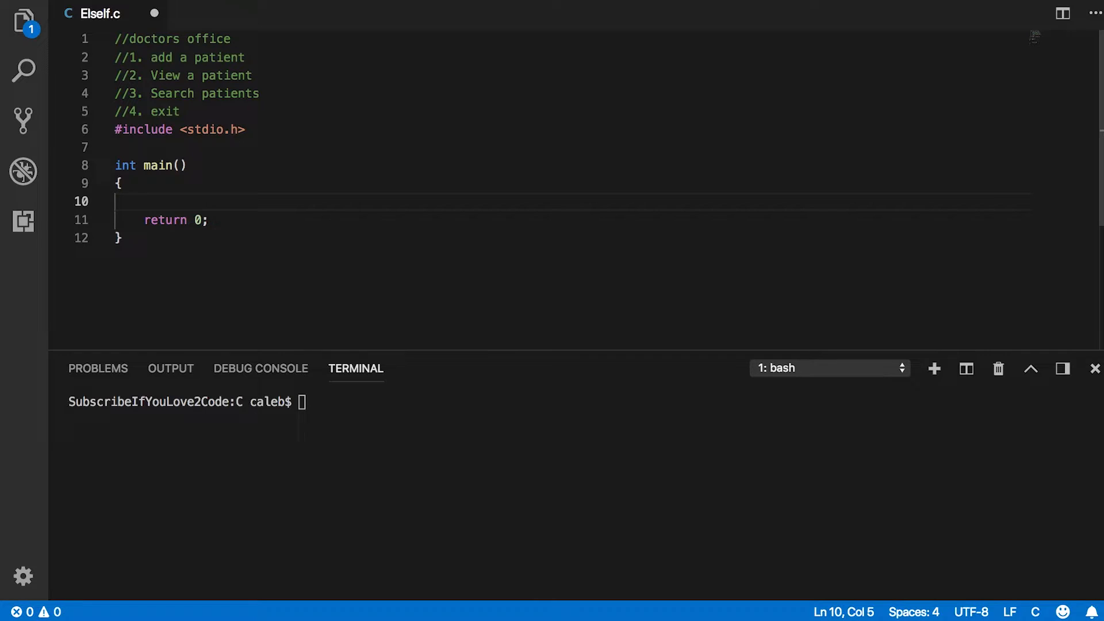
# Step: Add printf("Choose a menu option 1-4:\n") plus option printf lines and an empty if block
pyautogui.write('print')
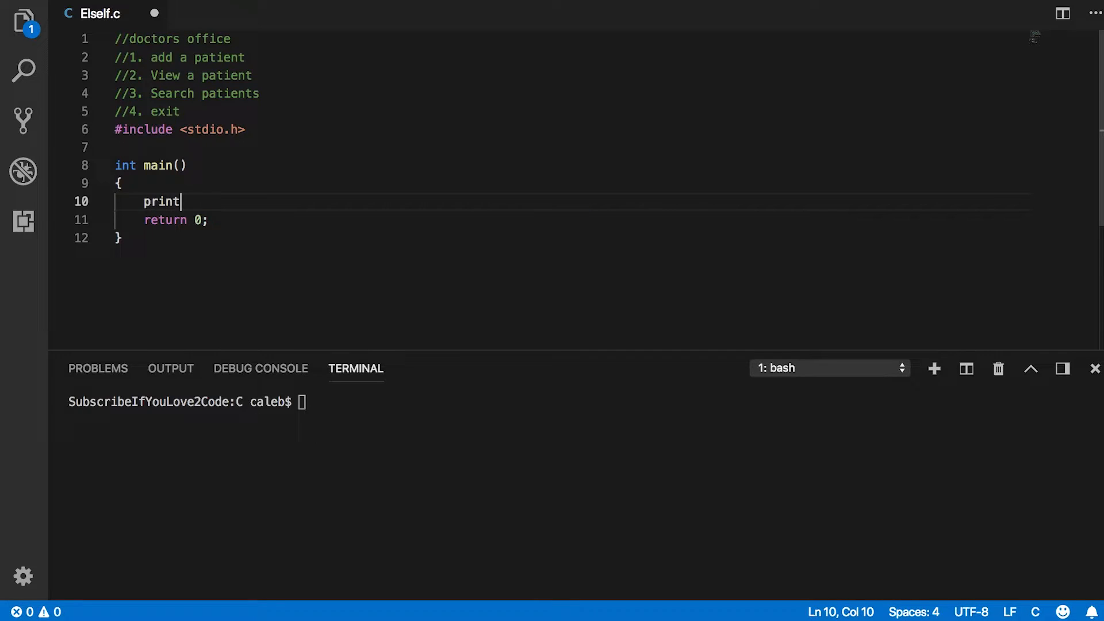
pyautogui.write('f();')
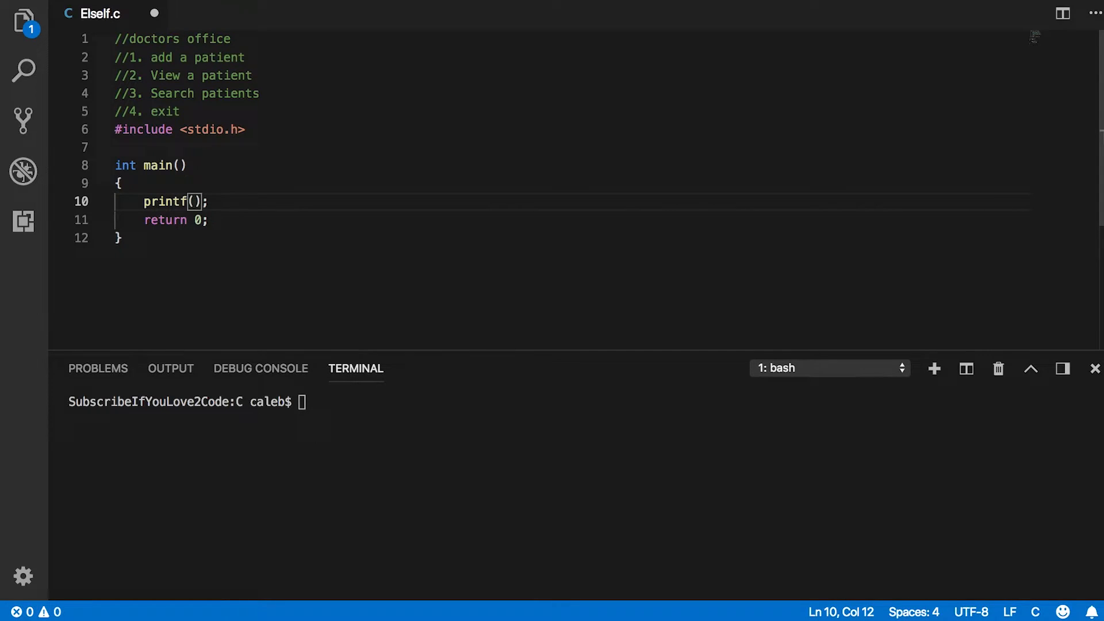
pyautogui.write('"Choose a menu option 1-4:"')
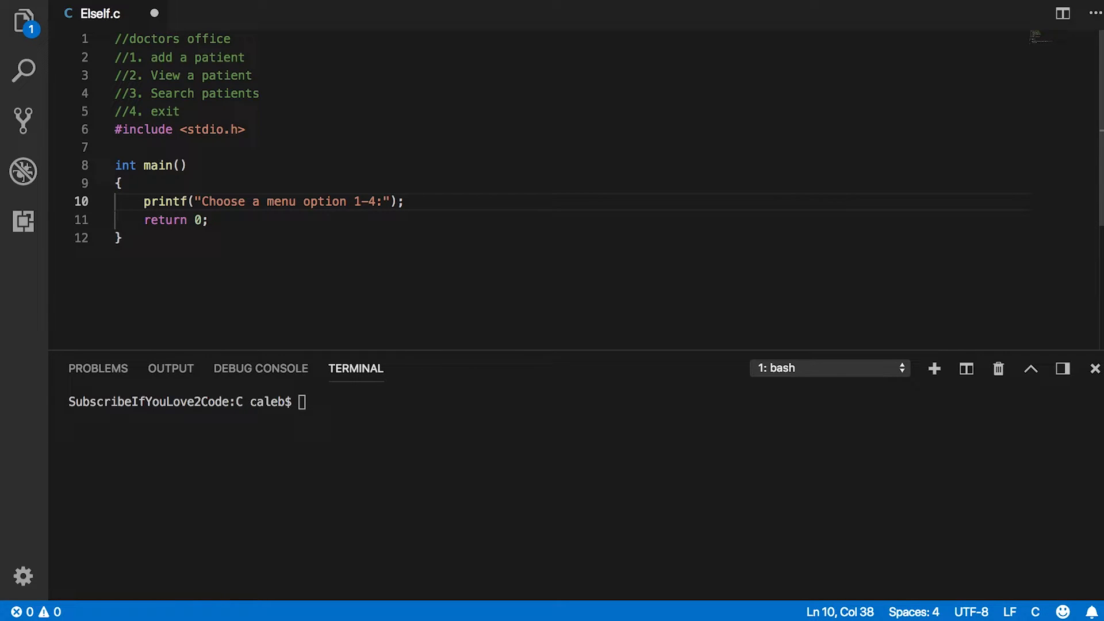
pyautogui.write('\\n')
pyautogui.write('printf(')
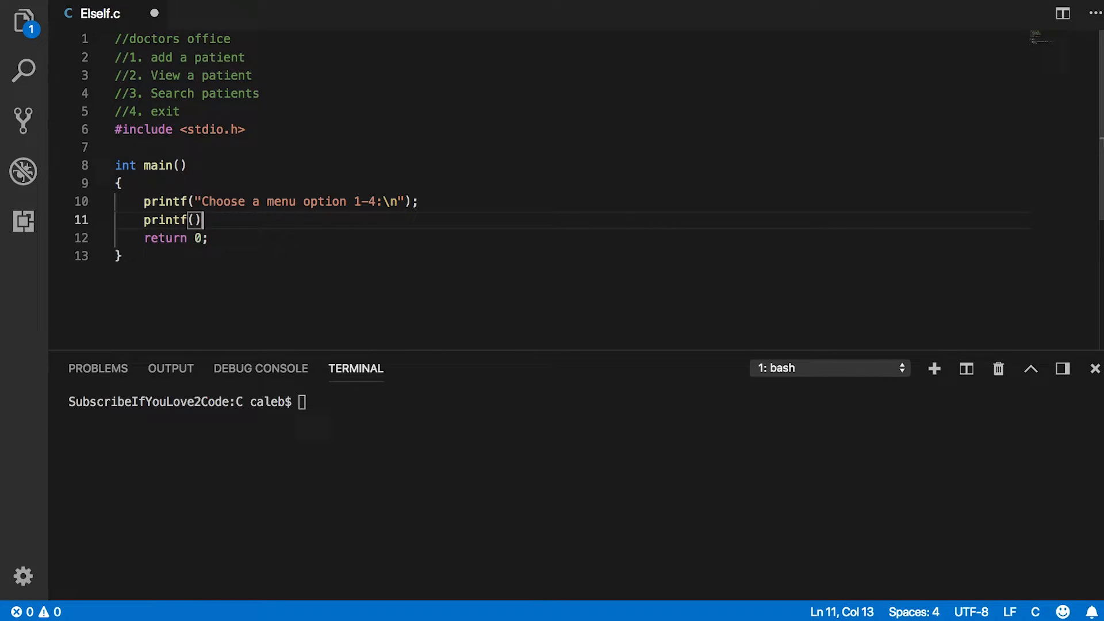
pyautogui.write(';')
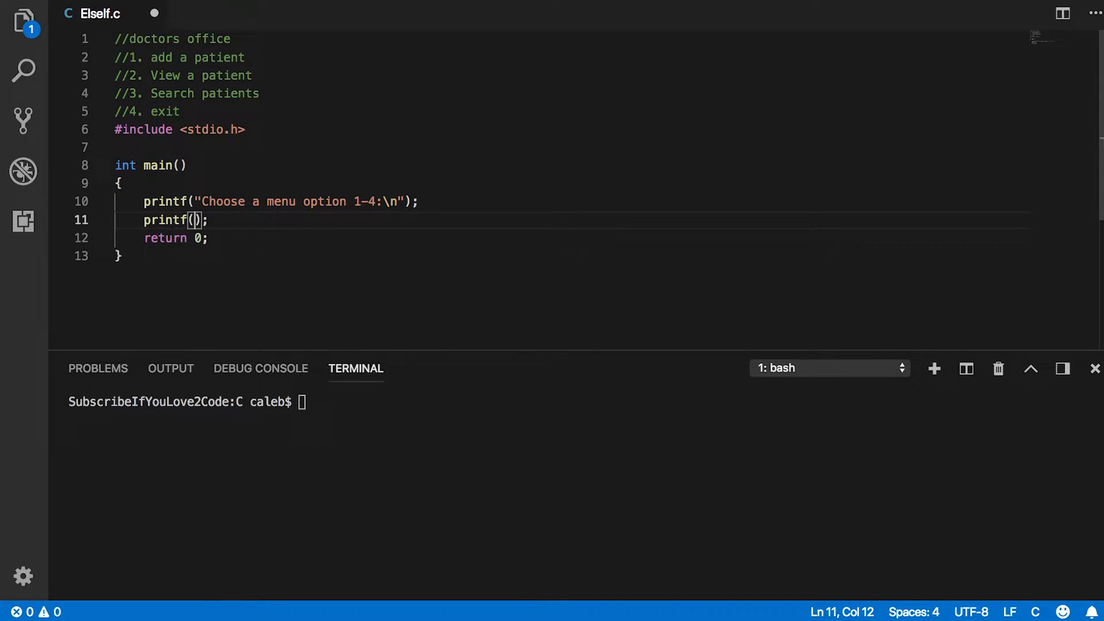
pyautogui.write('""')
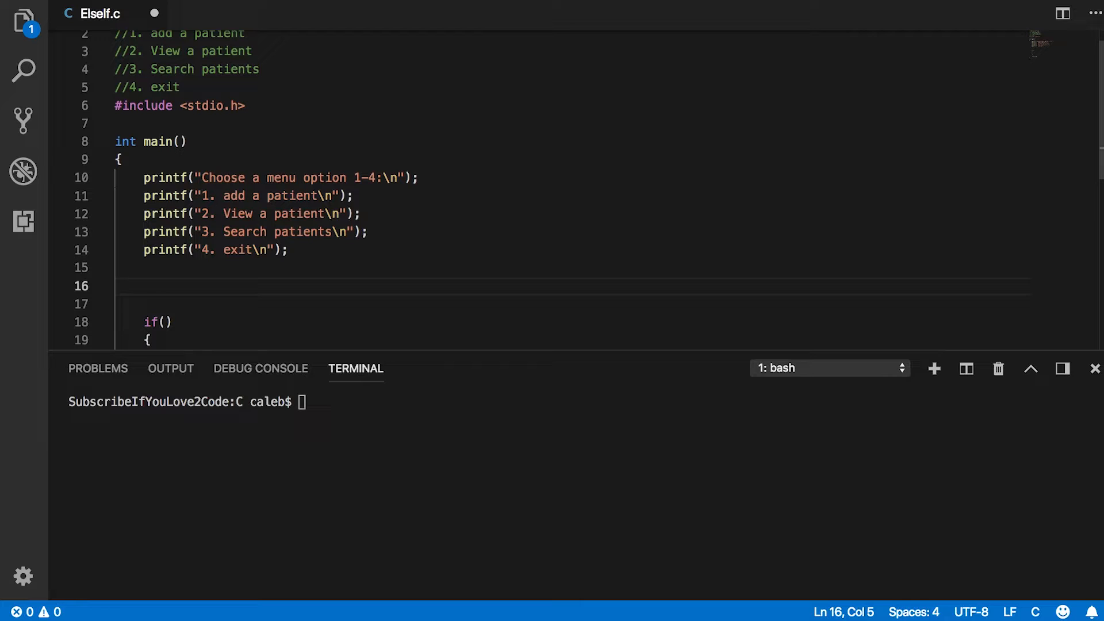
# Step: Declare int input, read it with scanf("%d", &input), and save
pyautogui.write('int input;')
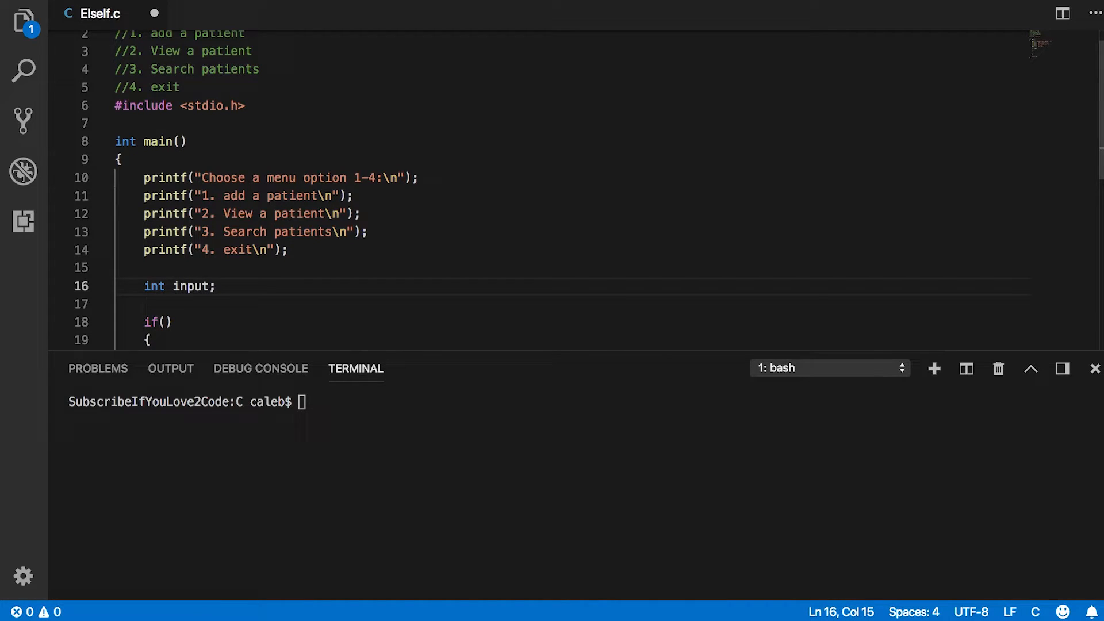
pyautogui.write('scanf("");')
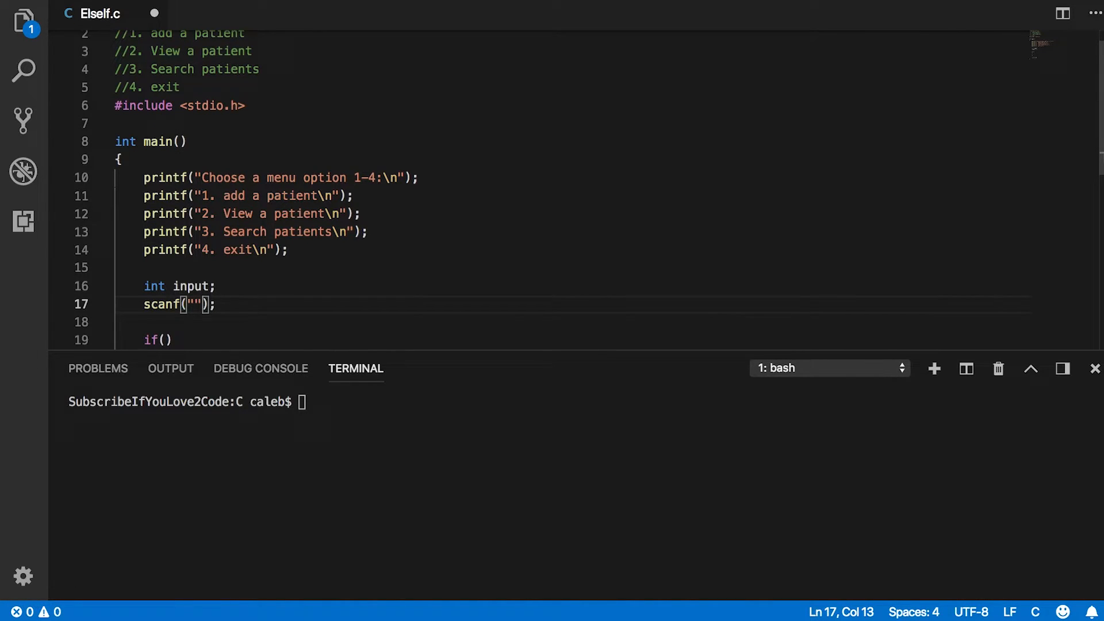
pyautogui.write('%')
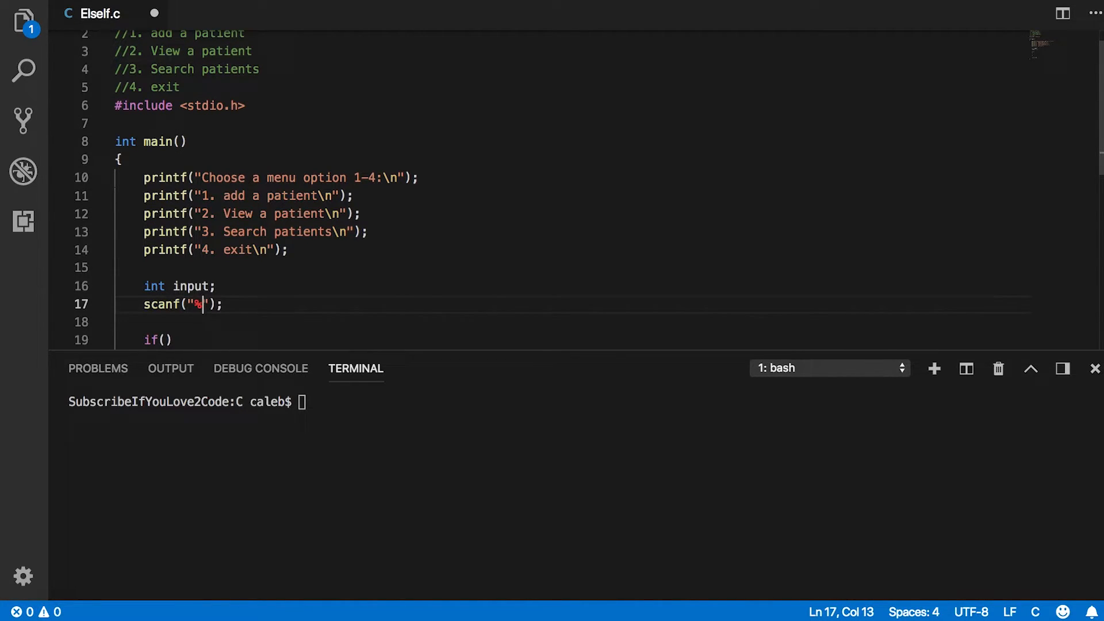
pyautogui.write('d')
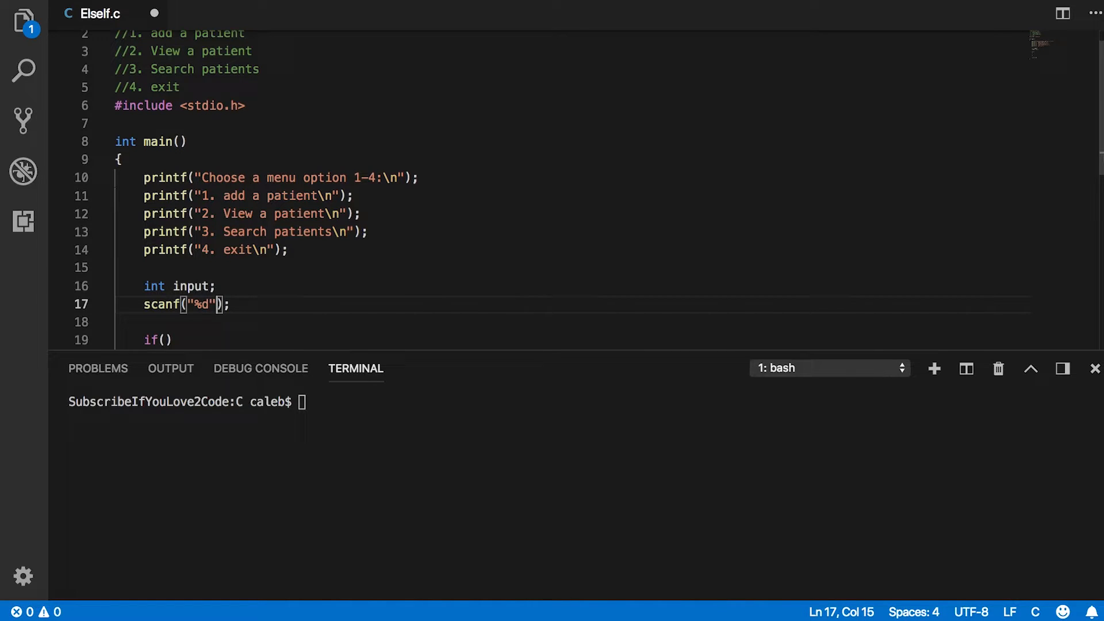
pyautogui.write(',')
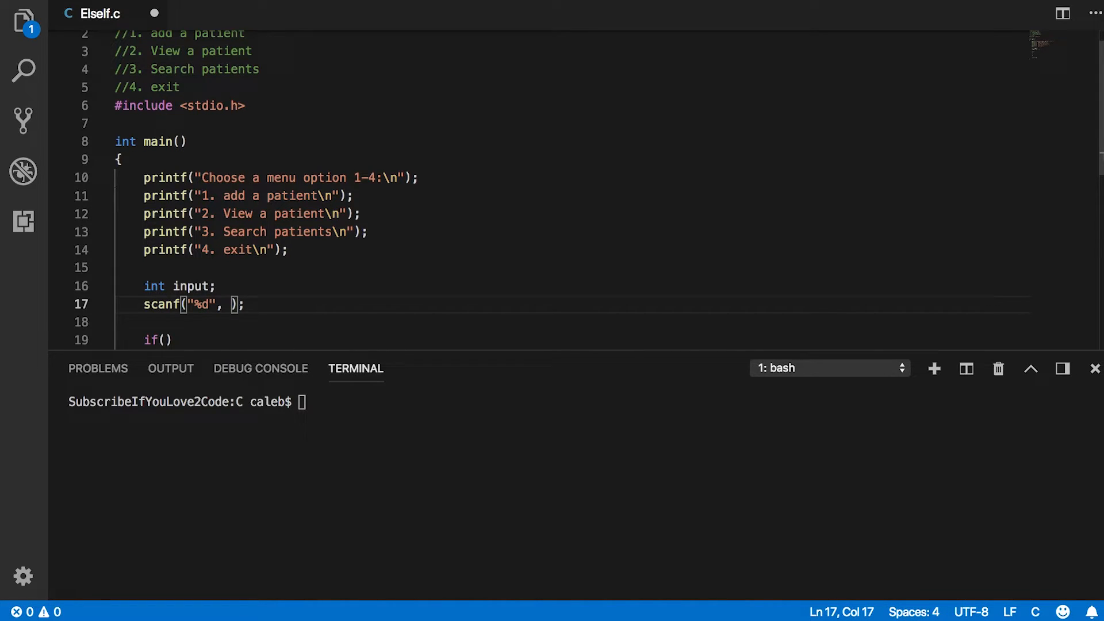
pyautogui.write('&')
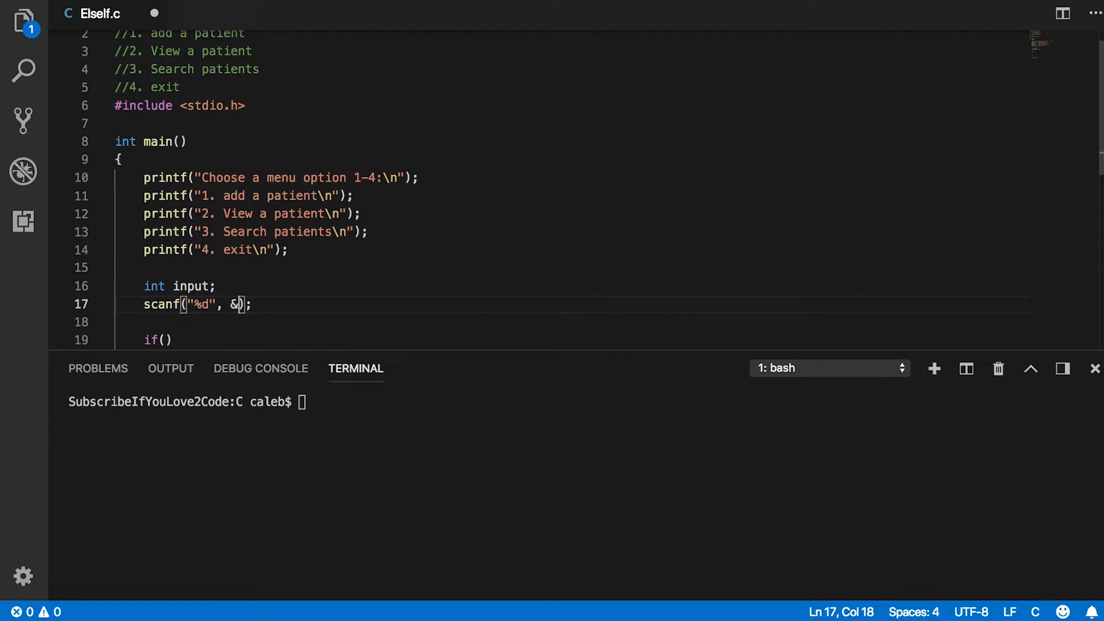
pyautogui.write('input')
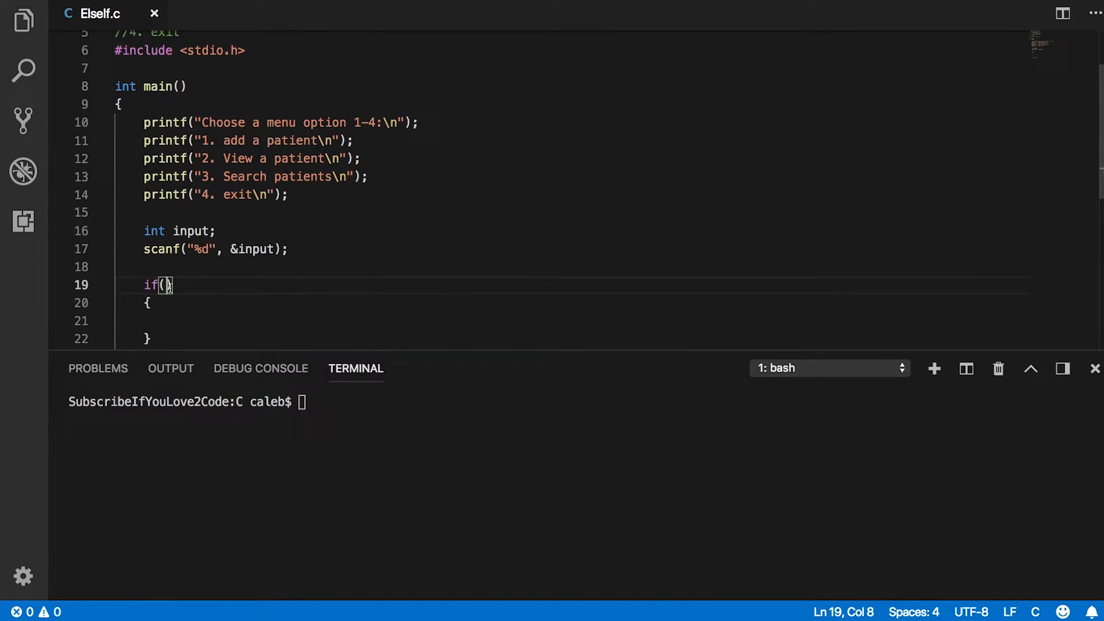
pyautogui.scroll(-3)
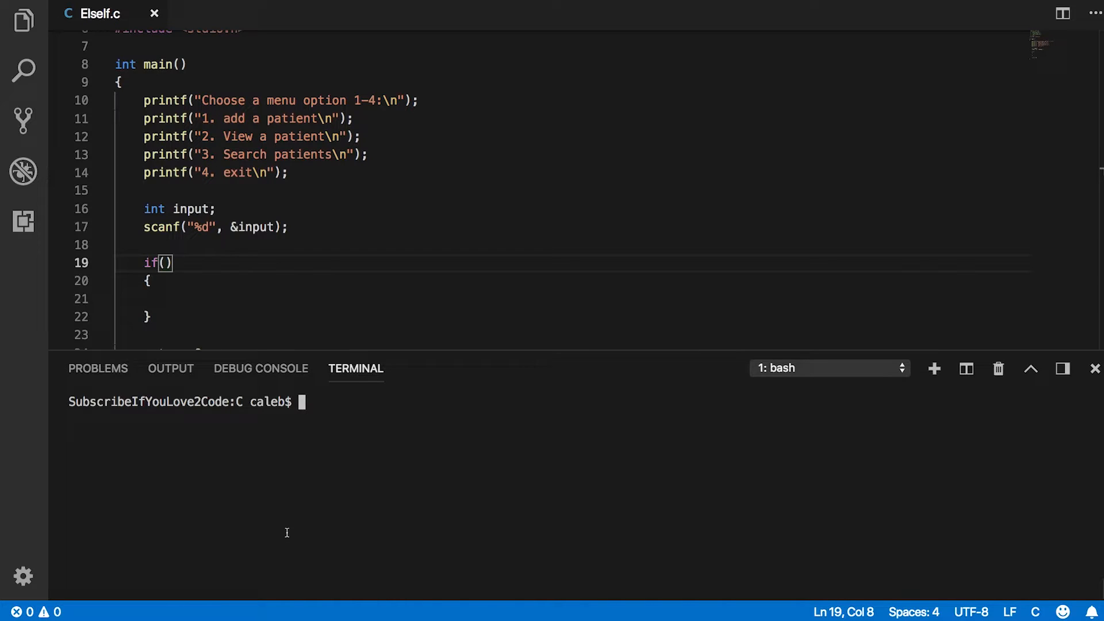
# Step: Compile with gcc ElseIf.c using empty, true, then 1 as the condition; replace 1 with input
pyautogui.write('gcc ElseIf.c')
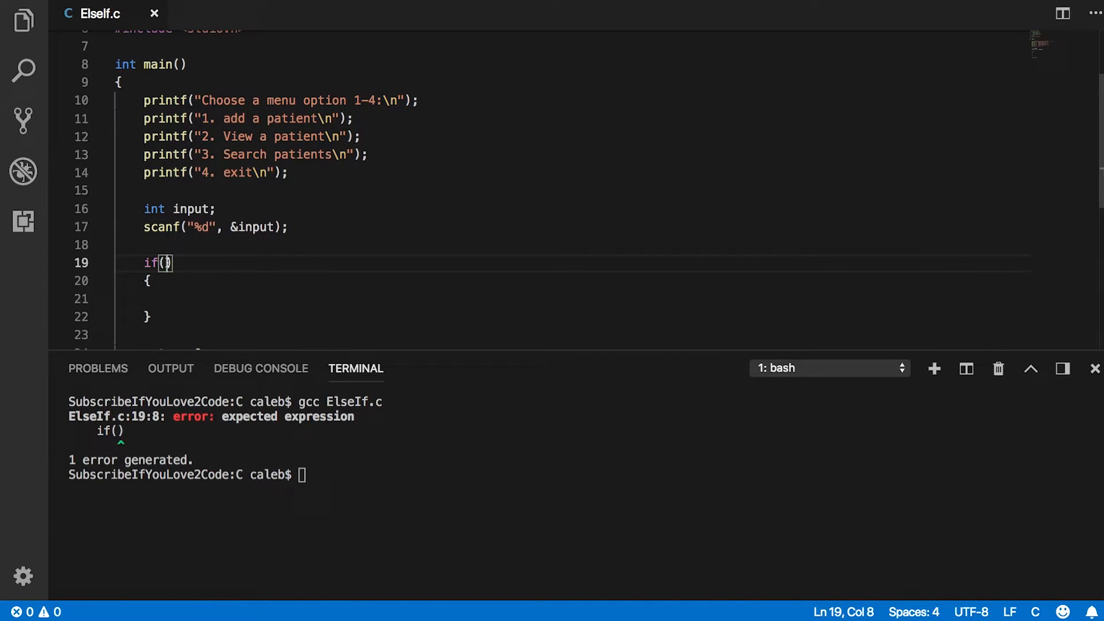
pyautogui.write('true')
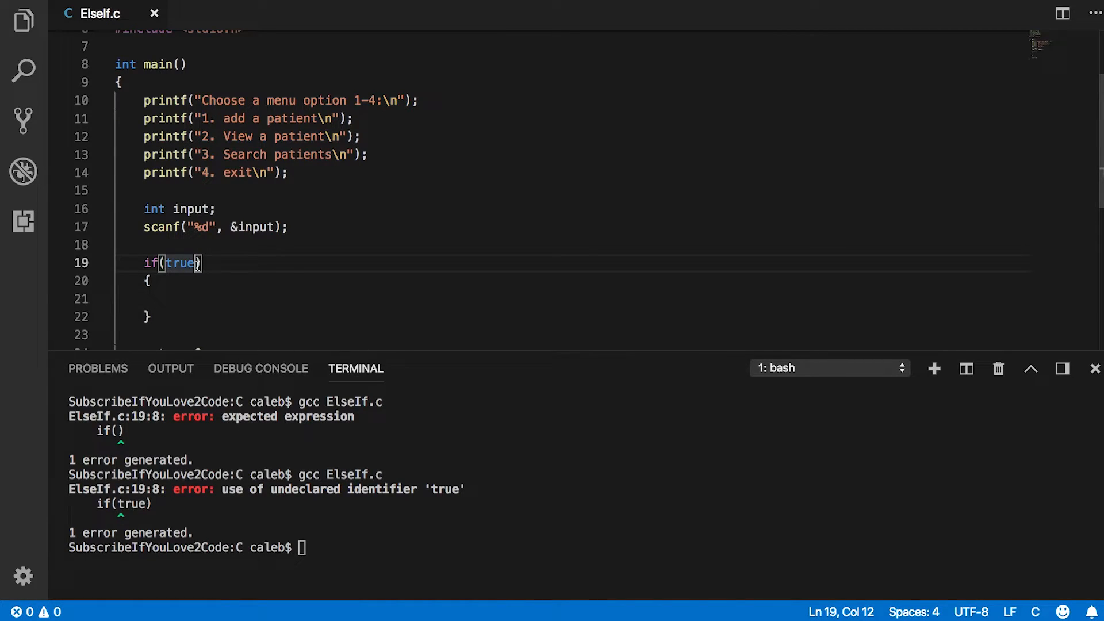
pyautogui.write('1')
pyautogui.click(581, 547)
pyautogui.write('gcc ElseIf.c')
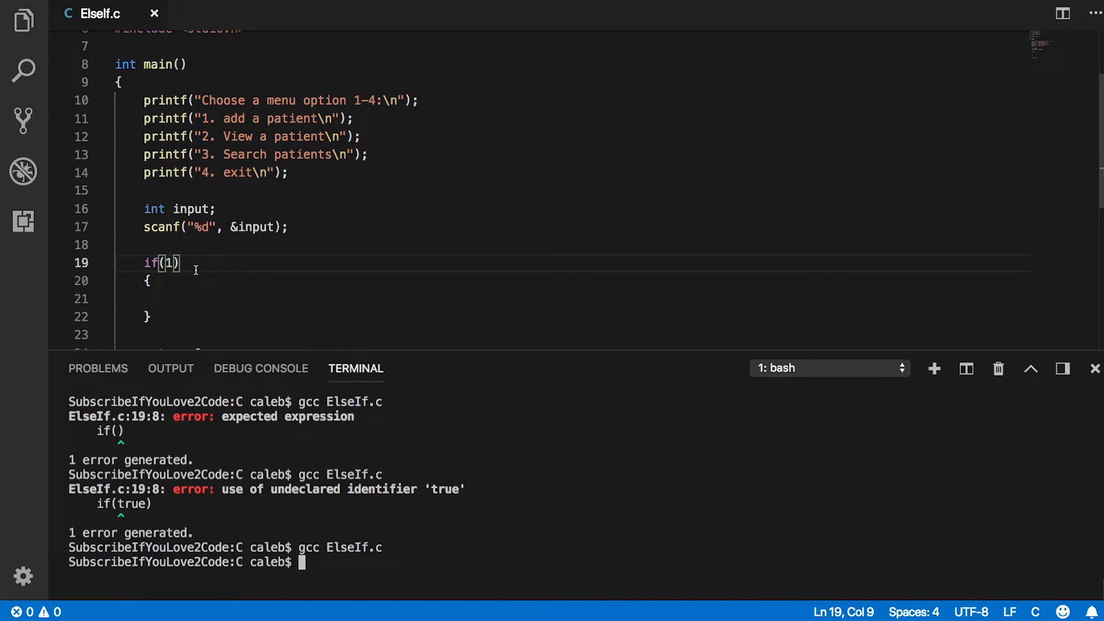
pyautogui.press('Backspace')
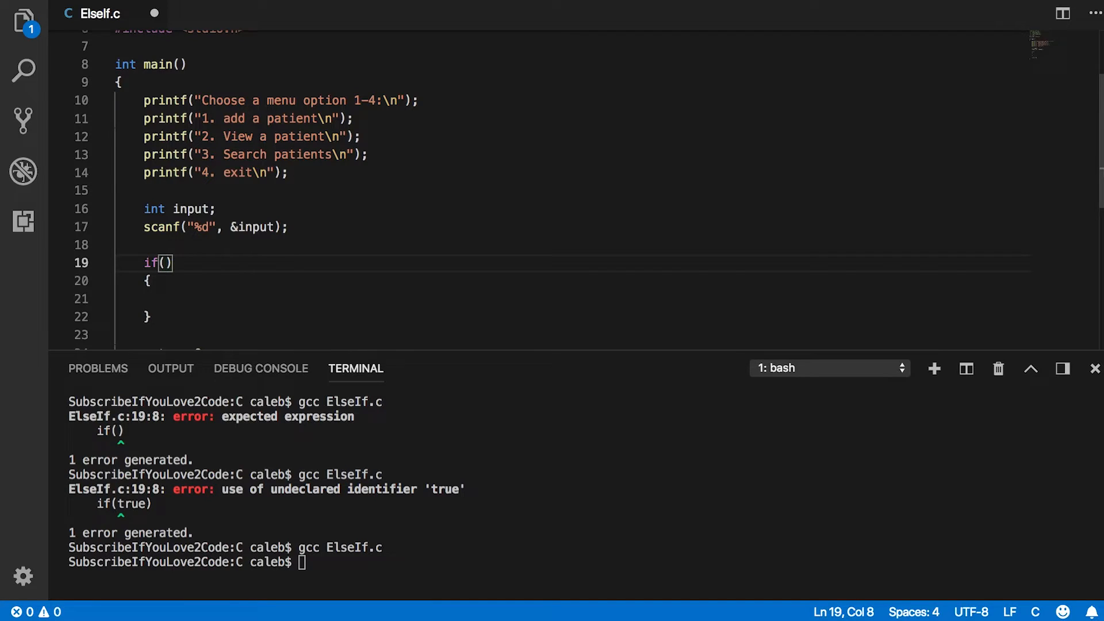
pyautogui.write('input ==')
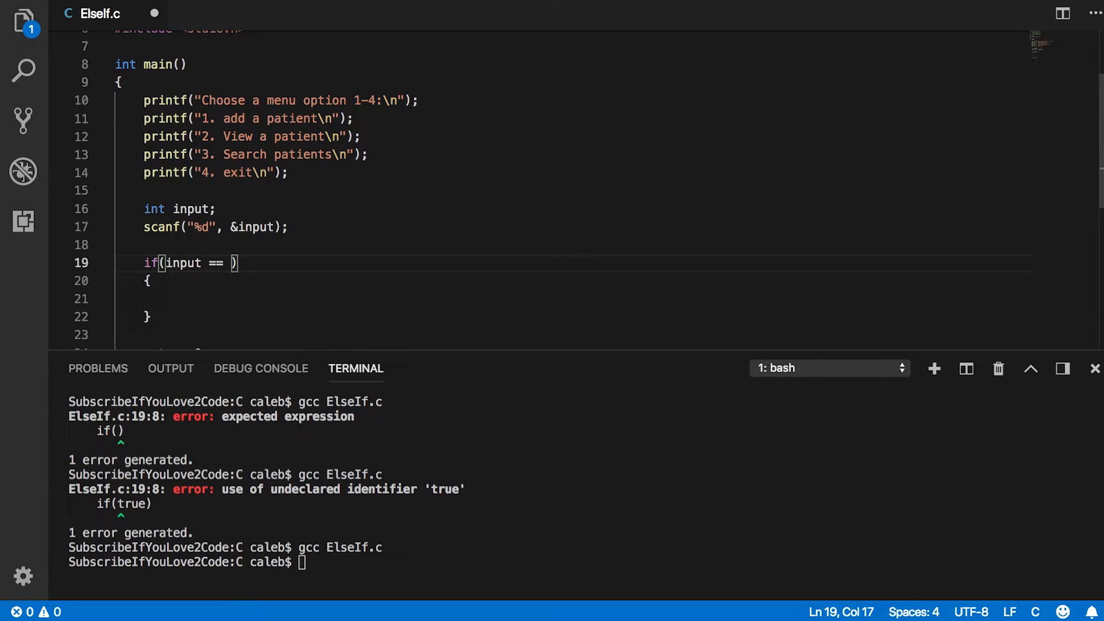
# Step: Test input == 1 and add else if branches for 2 and 3 plus an else
pyautogui.write('1')
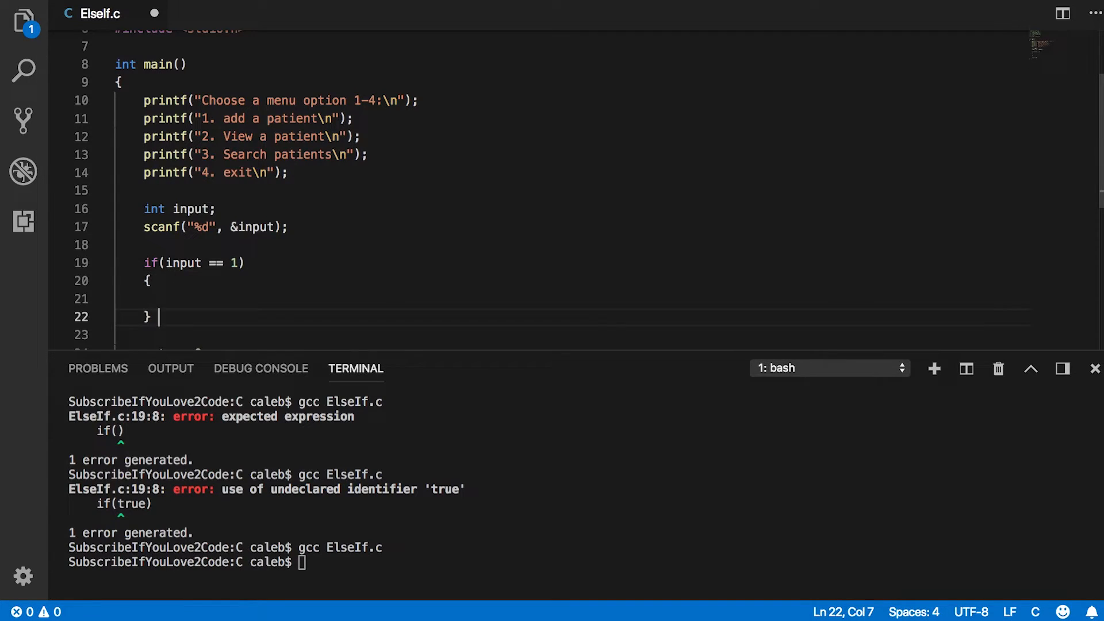
pyautogui.write('else if')
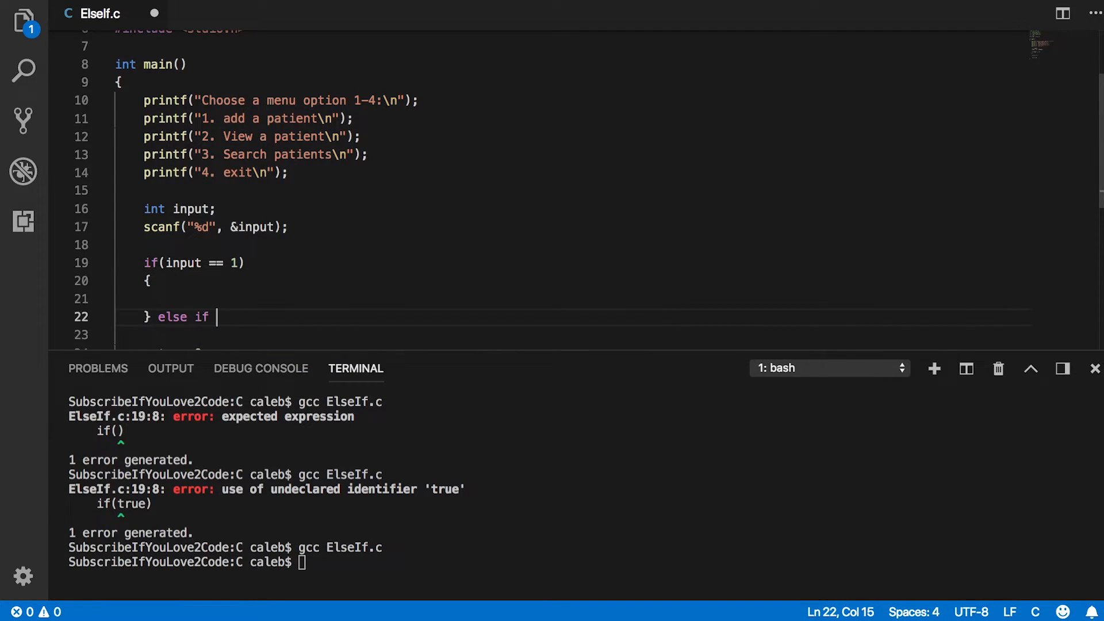
pyautogui.write('(')
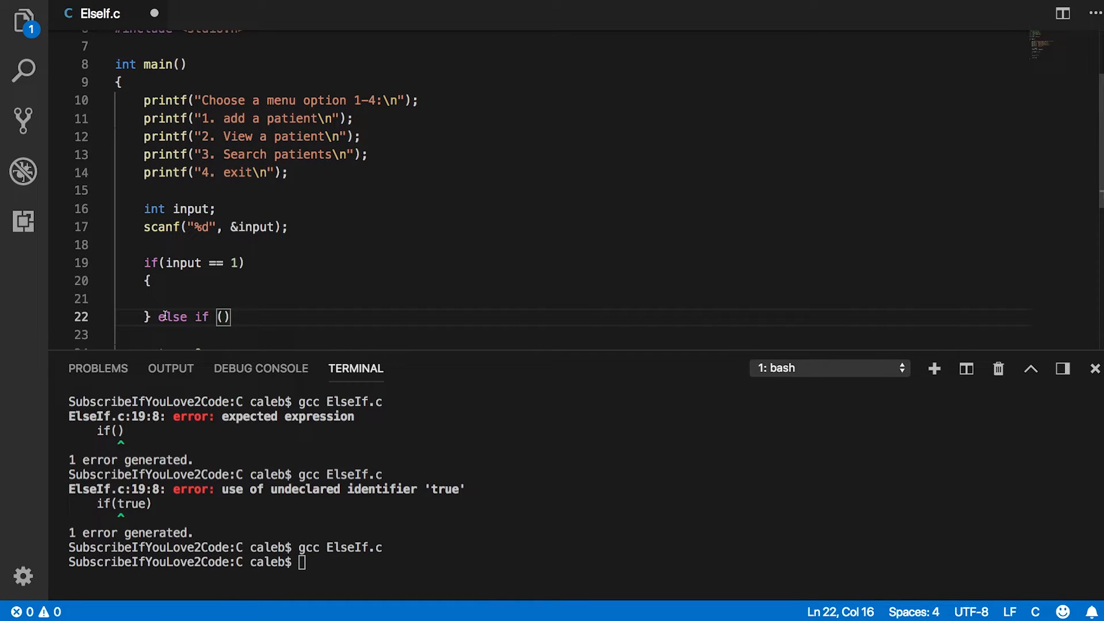
pyautogui.write('input == 2')
pyautogui.write('} else if (input == 3')
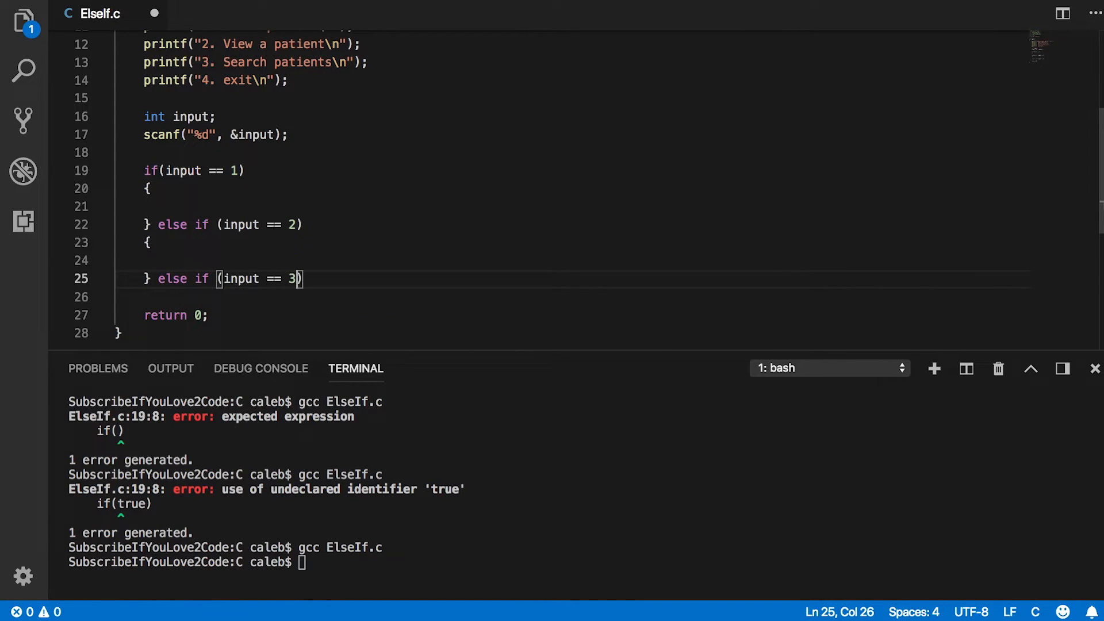
pyautogui.write('{')
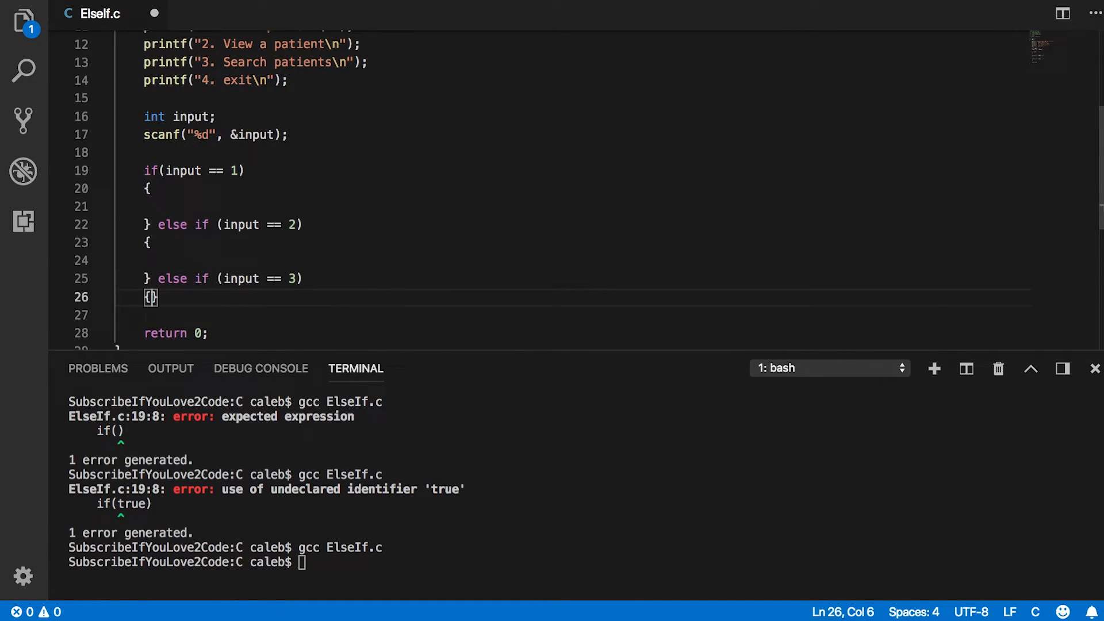
pyautogui.press('Enter')
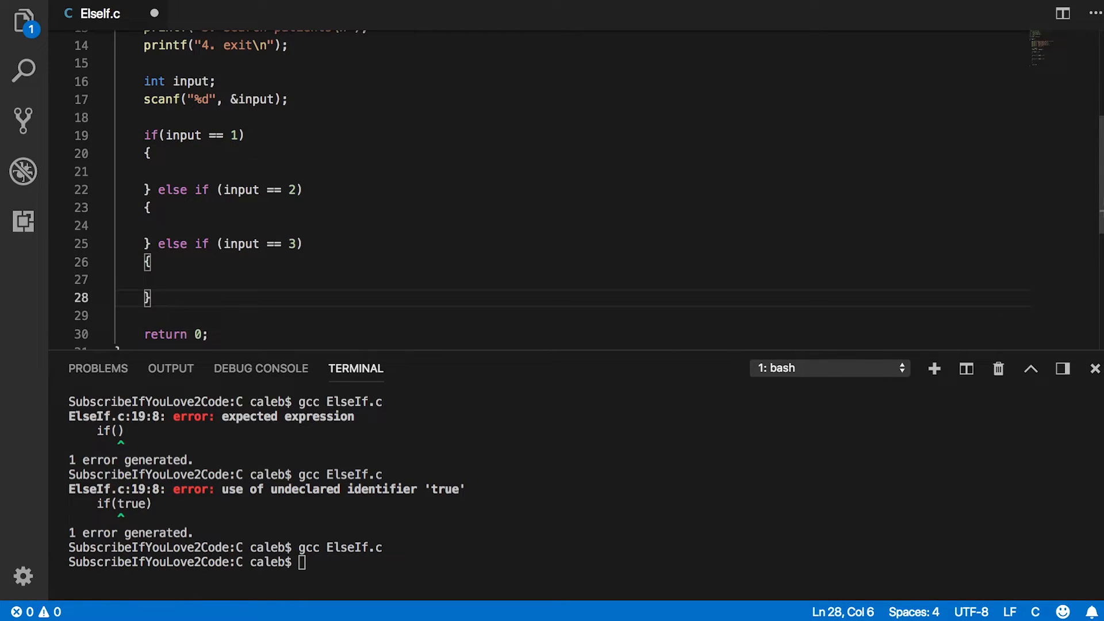
pyautogui.write('else {')
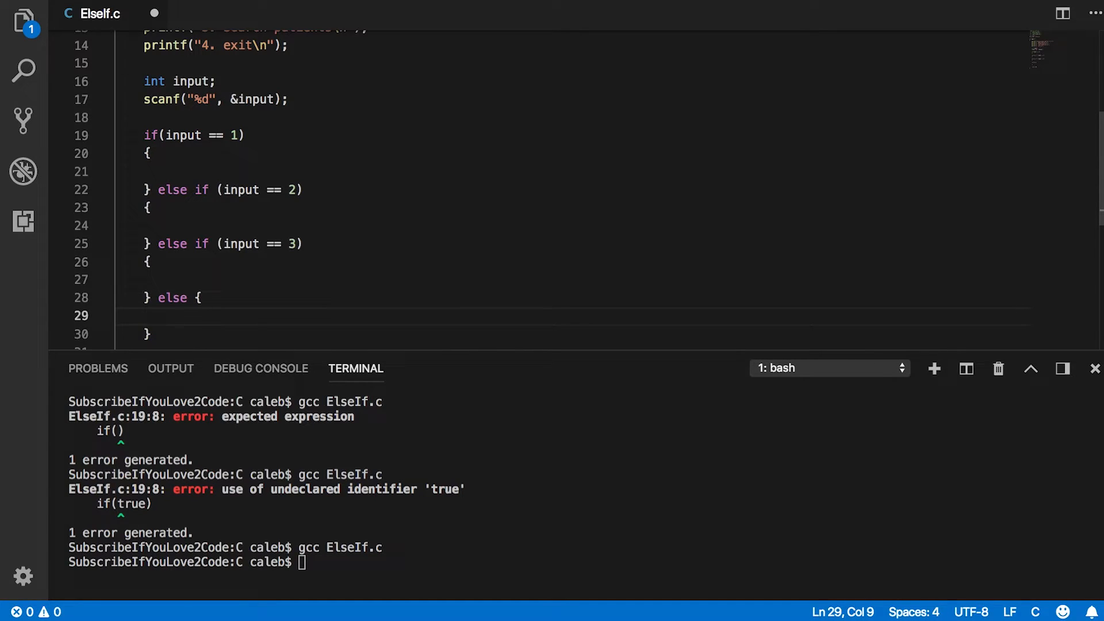
pyautogui.write('//exx')
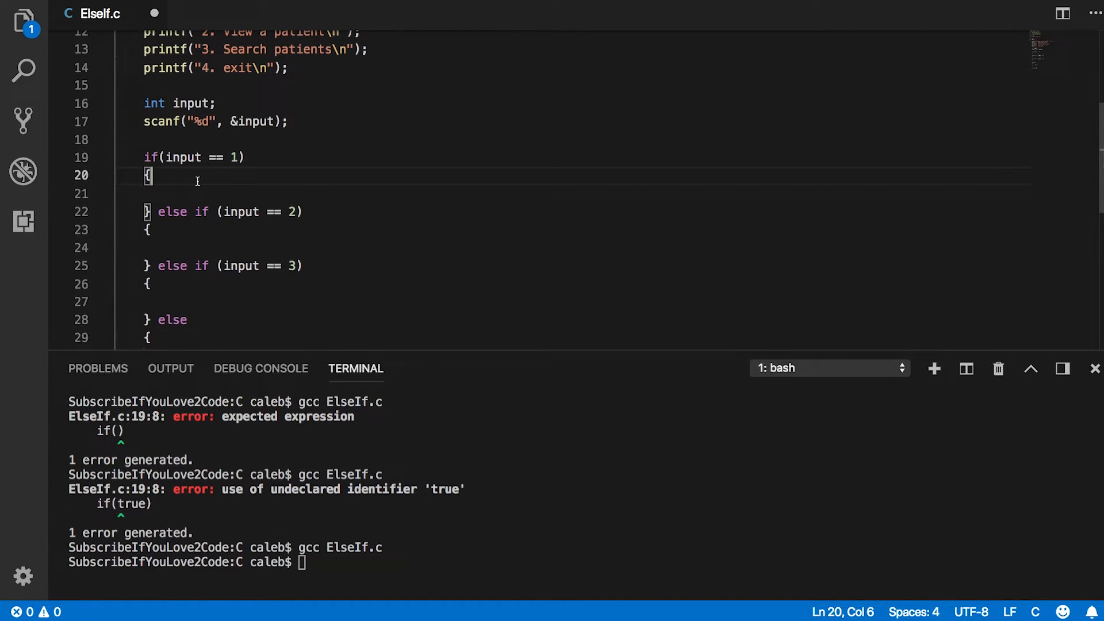
# Step: Print 'Viewing a patient', replace the //exit comment with printf("Exiting...\n"), and recompile
pyautogui.write('printf("");')
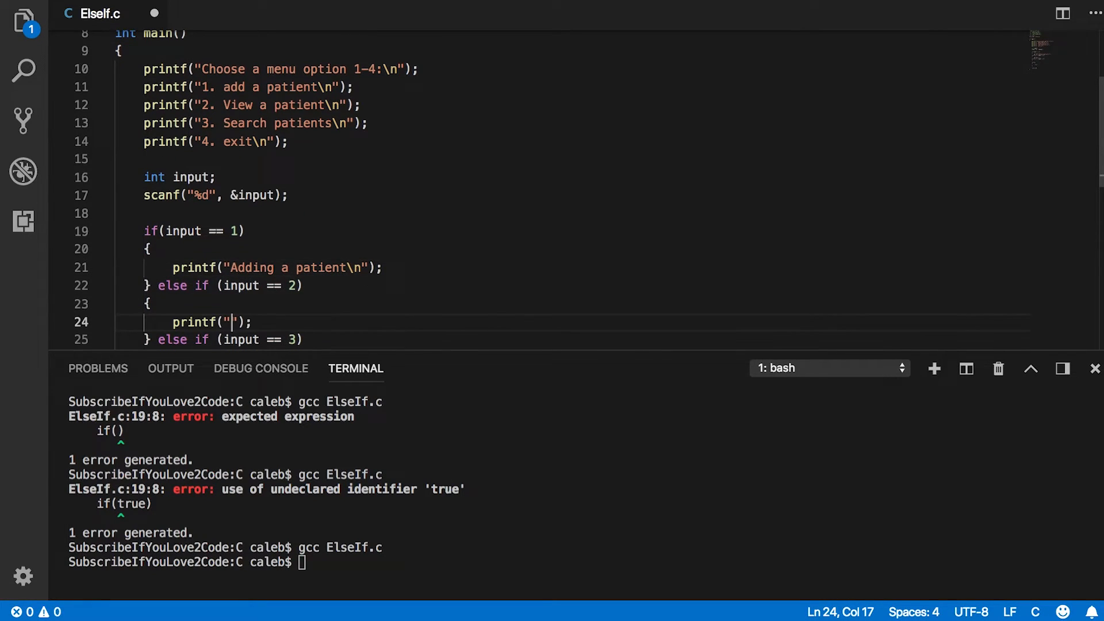
pyautogui.write('Viewing a patient')
pyautogui.write('//exit')
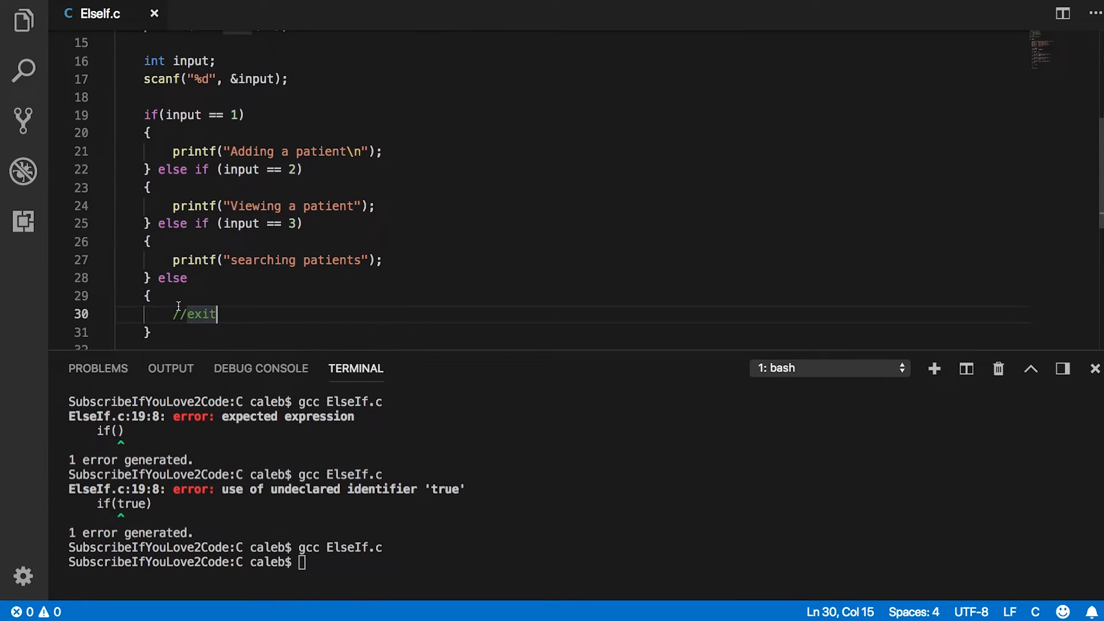
pyautogui.moveTo(216, 314); pyautogui.dragTo(175, 314)
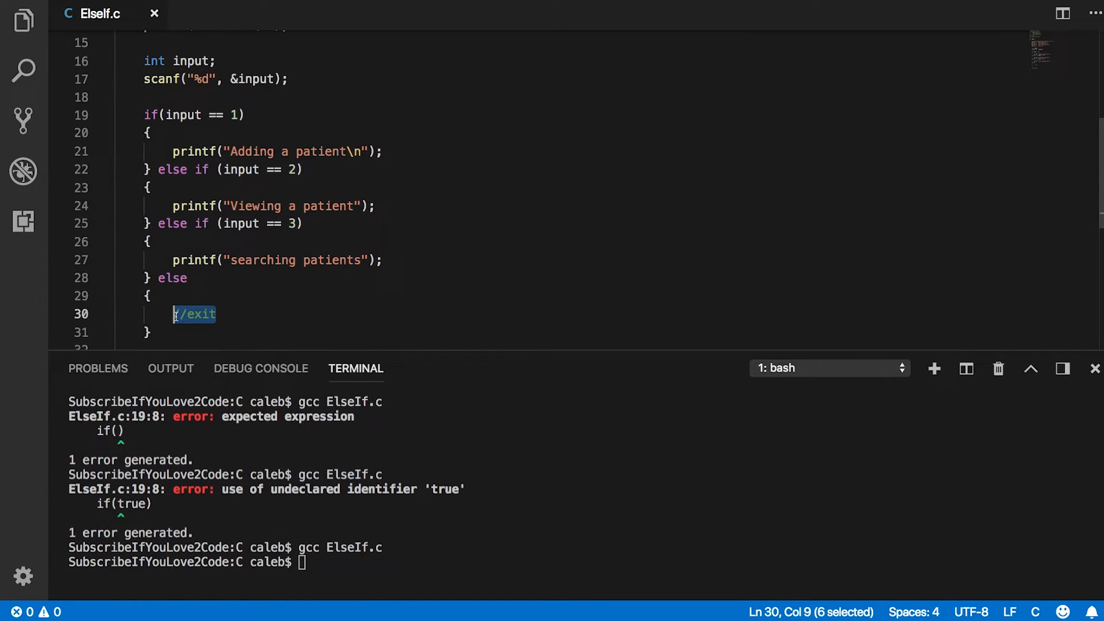
pyautogui.write('printf();')
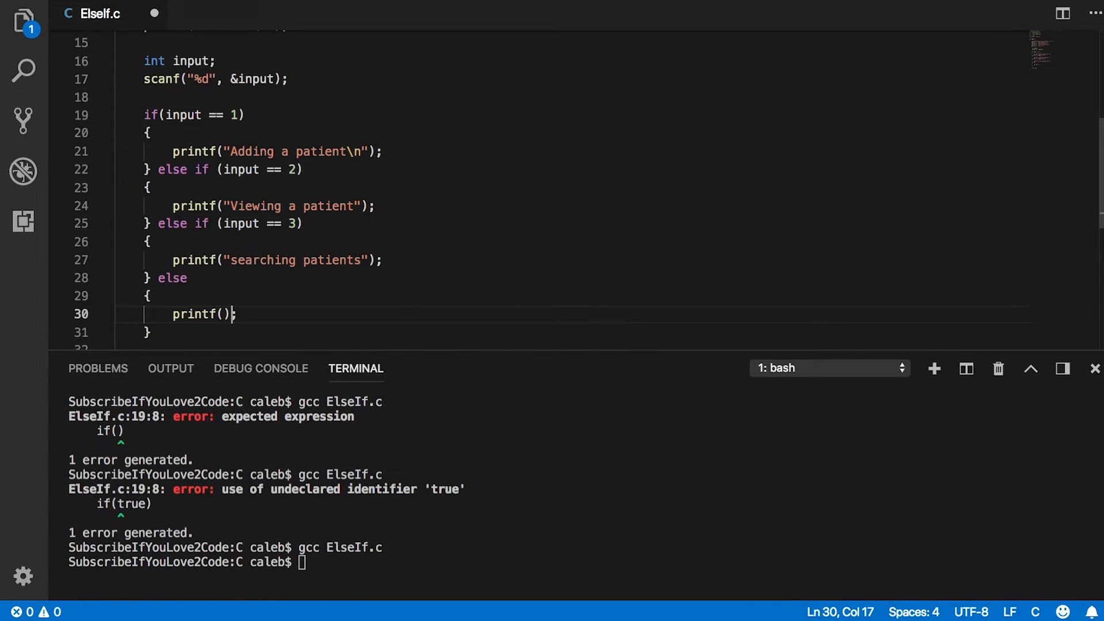
pyautogui.write('"";')
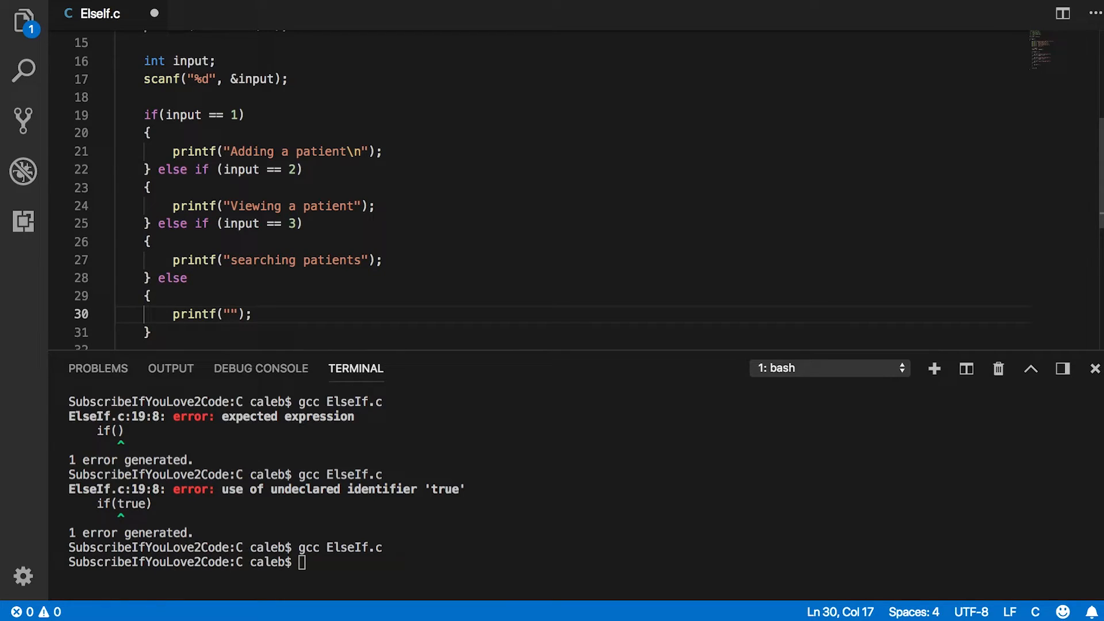
pyautogui.write('Exiting...')
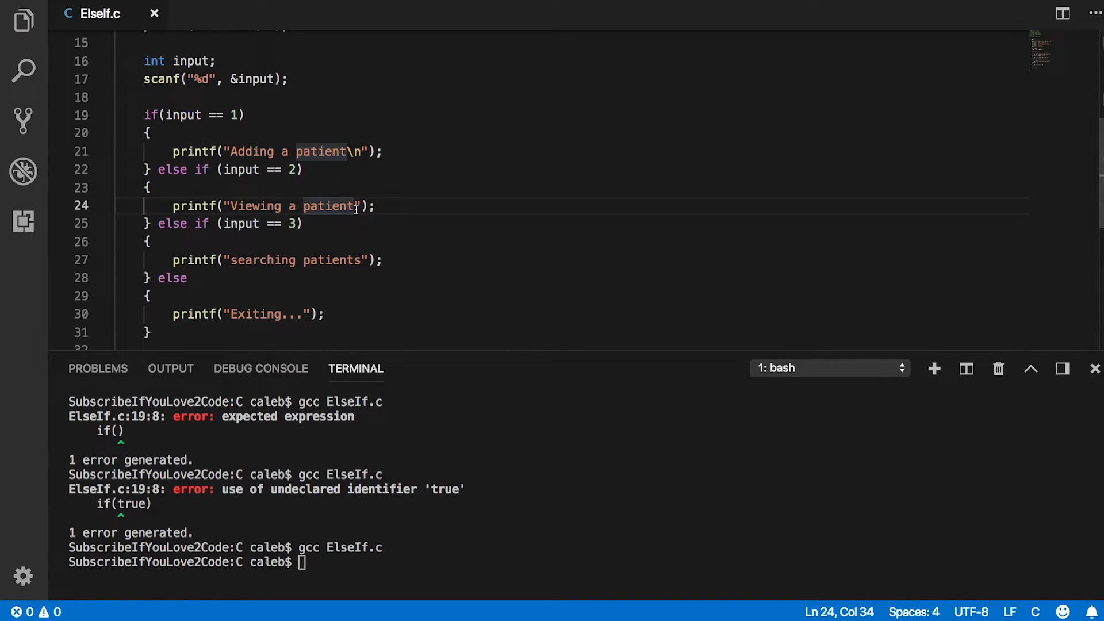
pyautogui.write('\\n')
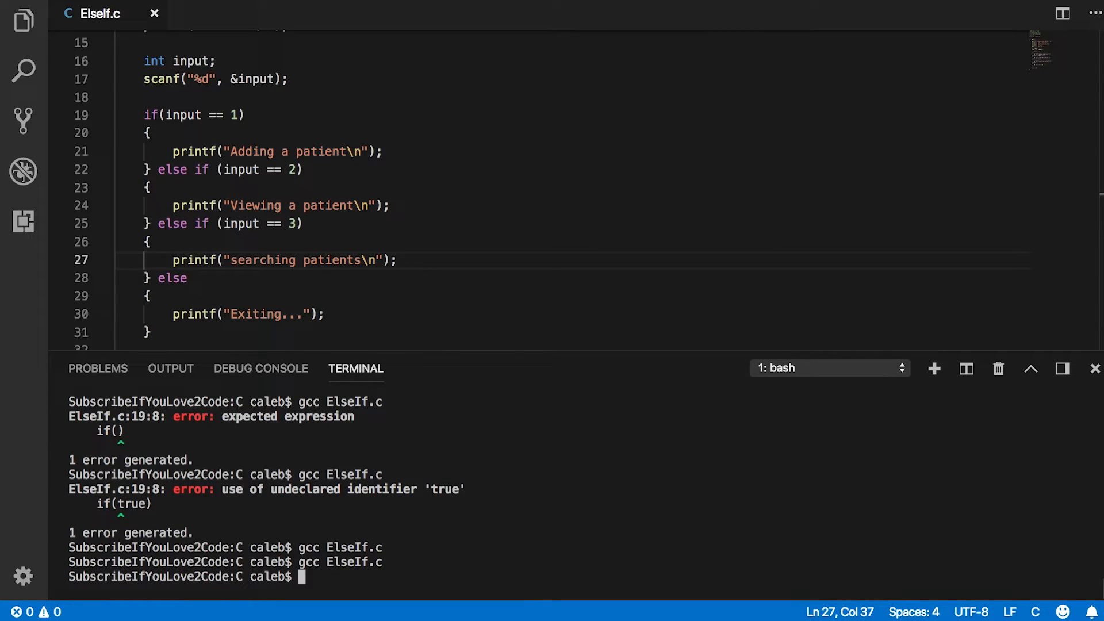
# Step: Run ./a.out, entering menu choices 1, 3 and 4
pyautogui.write('./a.out')
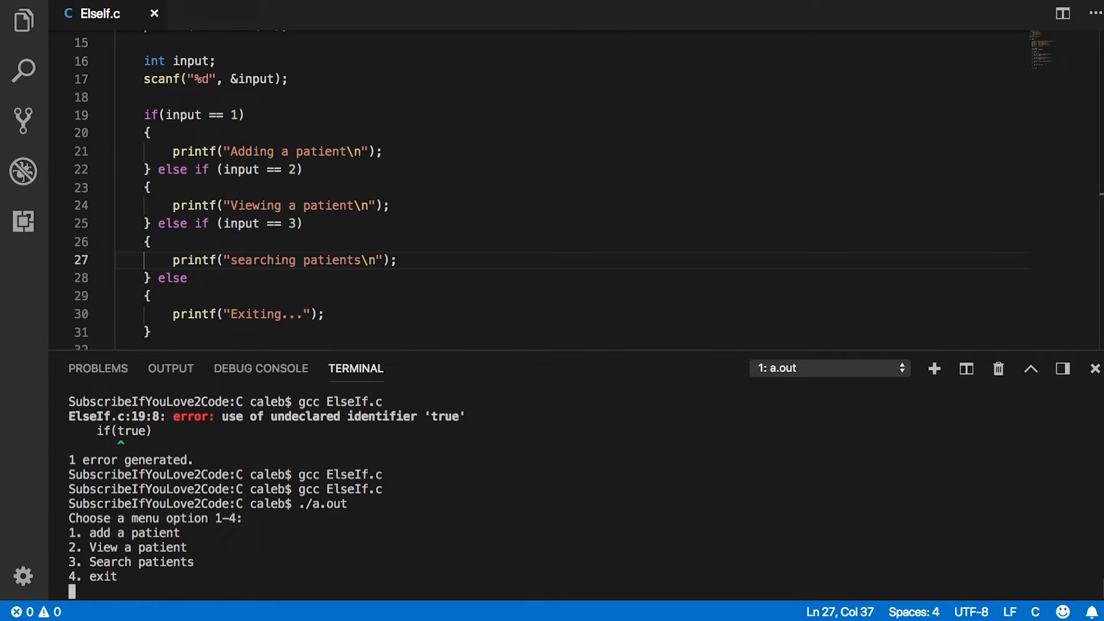
pyautogui.write('1')
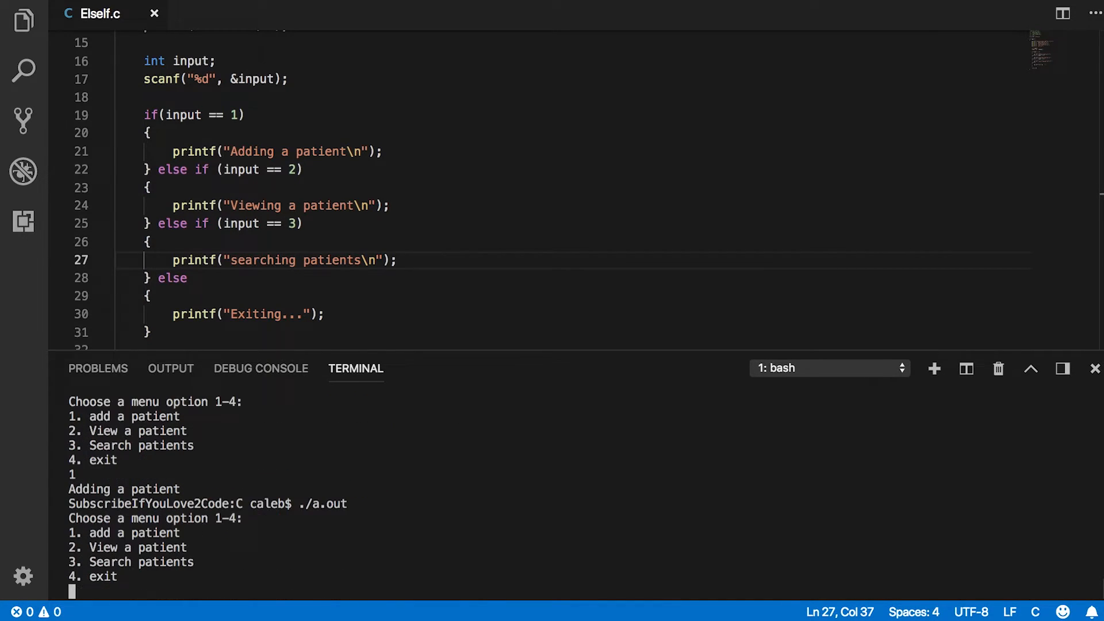
pyautogui.write('2')
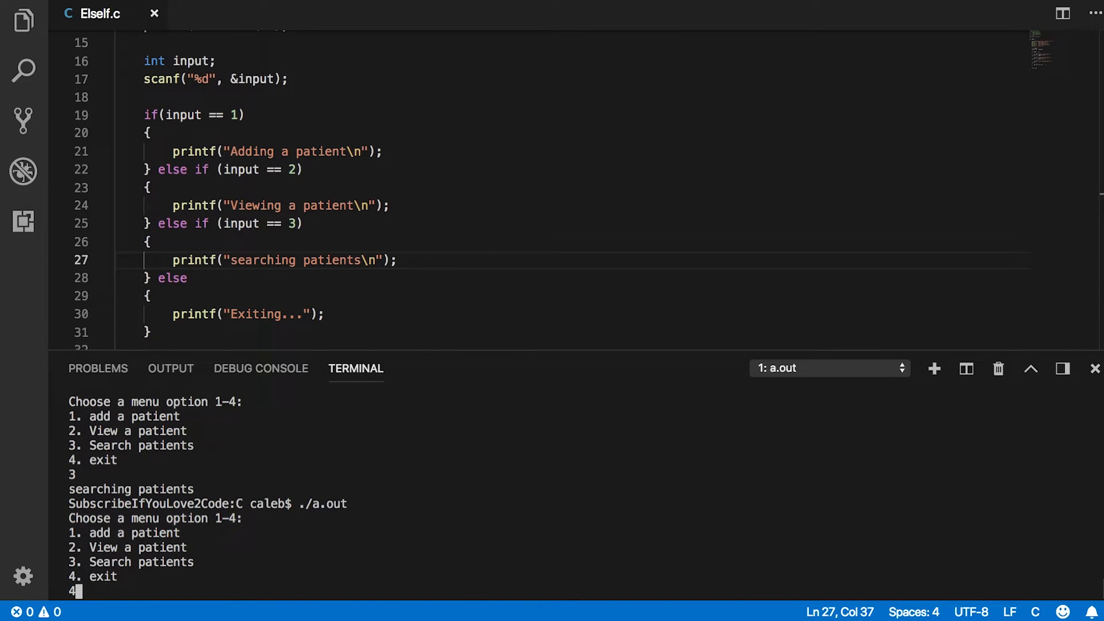
pyautogui.press('enter')
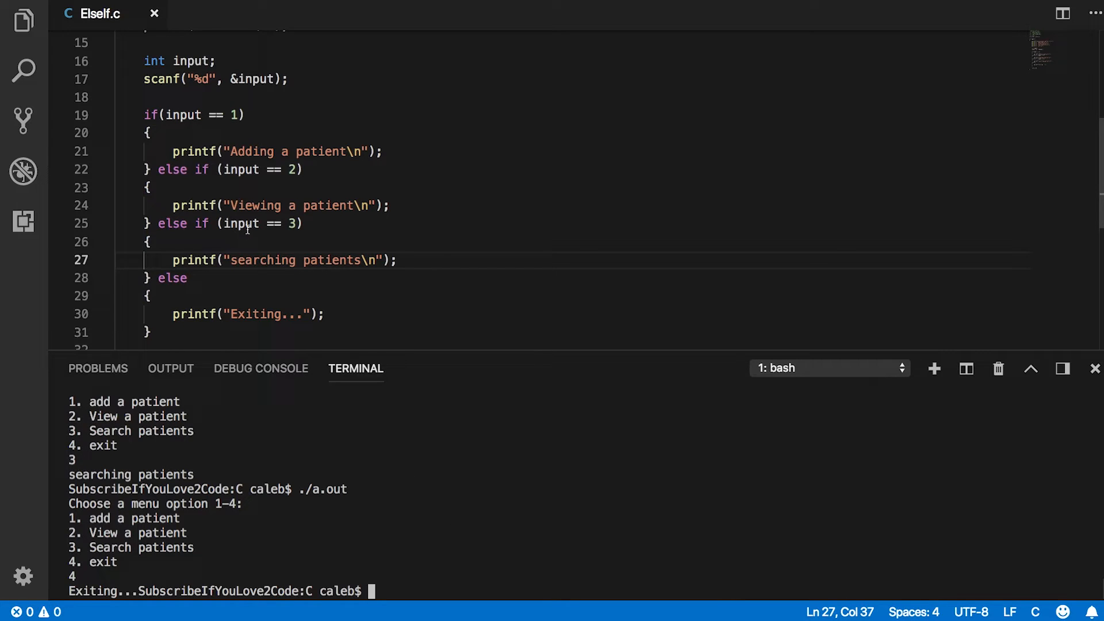
# Step: Run ./a.out with input g, which prints Exiting..., then turn else into else if ()
pyautogui.write('./a.out')
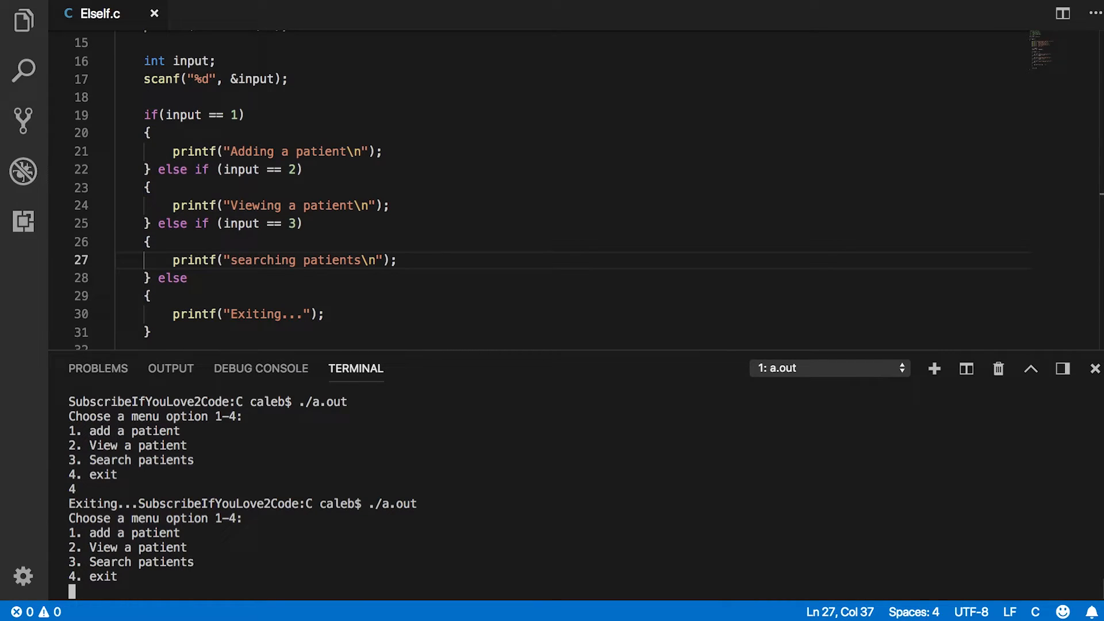
pyautogui.write('g')
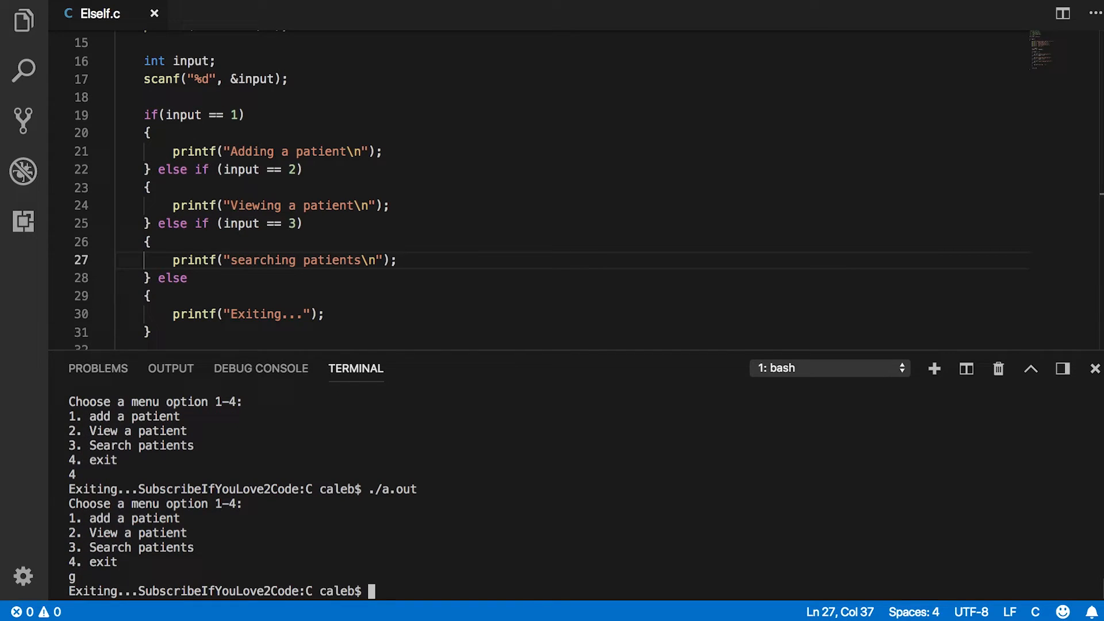
pyautogui.moveTo(295, 413)
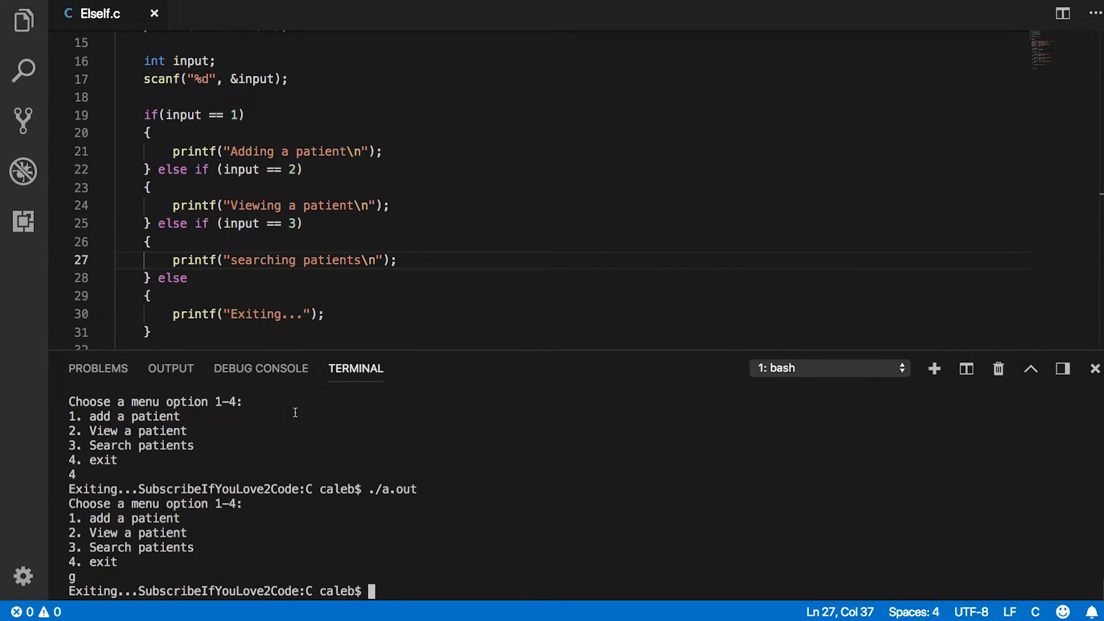
pyautogui.write('if ()')
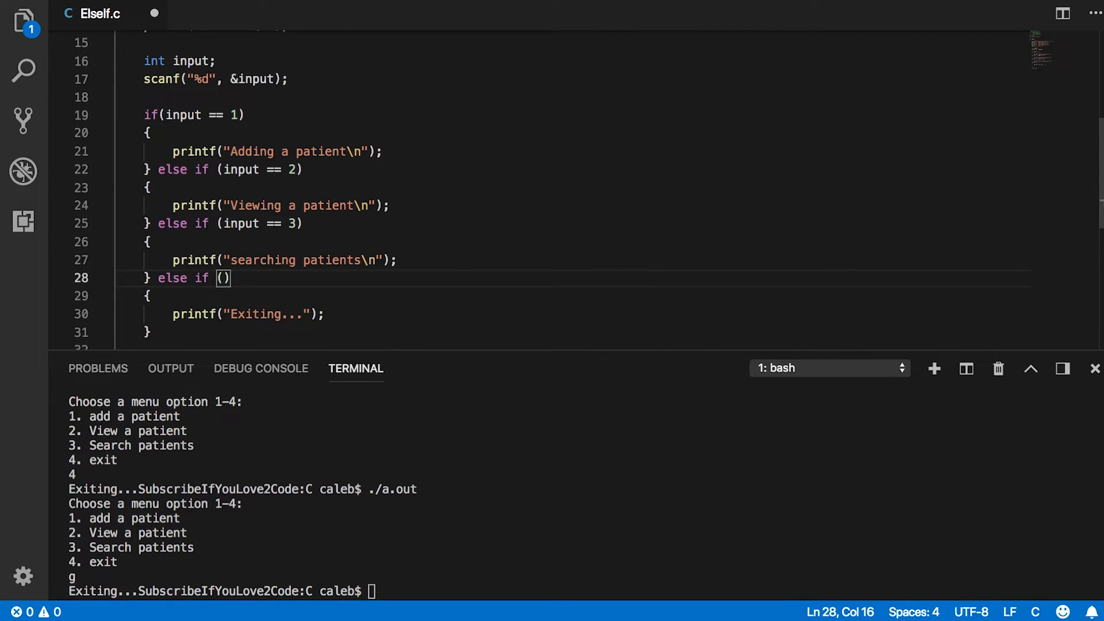
# Step: Test input == 4, add an else printing 'Incorrect input', and run ./a.out
pyautogui.write('input == 4')
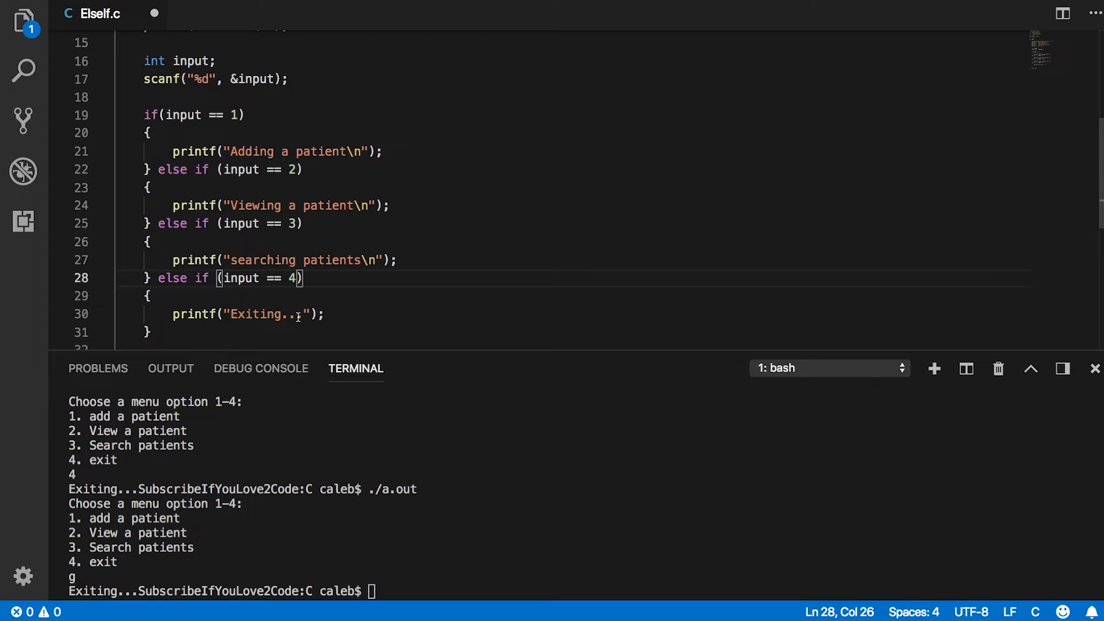
pyautogui.write('e;')
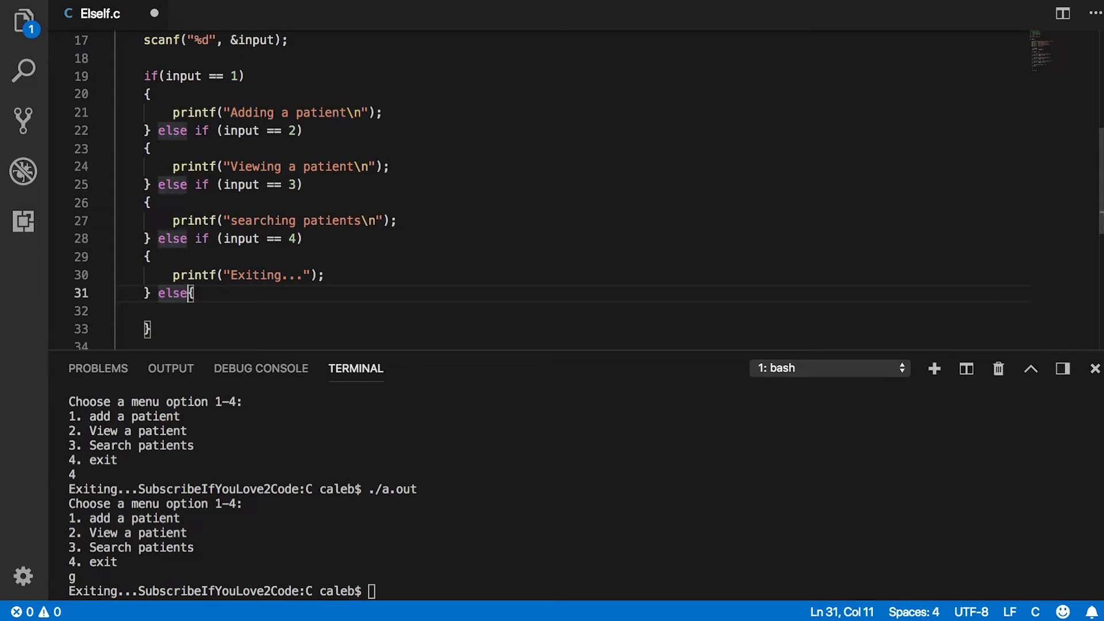
pyautogui.write('printf("Incorrect input");')
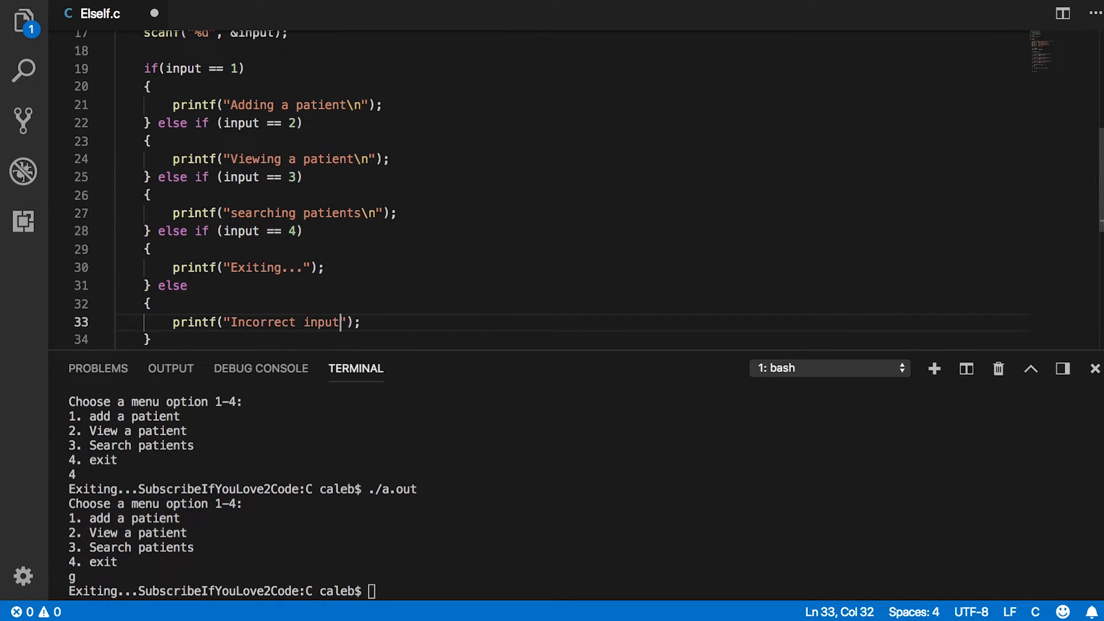
pyautogui.write('./a.out')
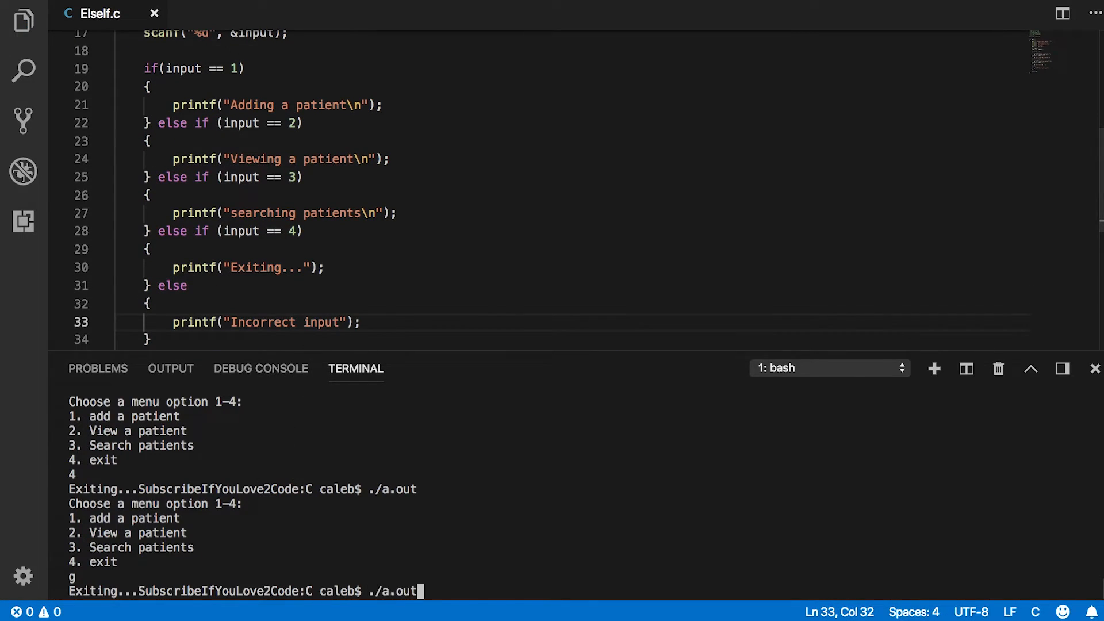
# Step: Recompile ElseIf.c with gcc, run a.out and enter 4 to print 'Exiting...'
pyautogui.write('gcc ElseIf.c')
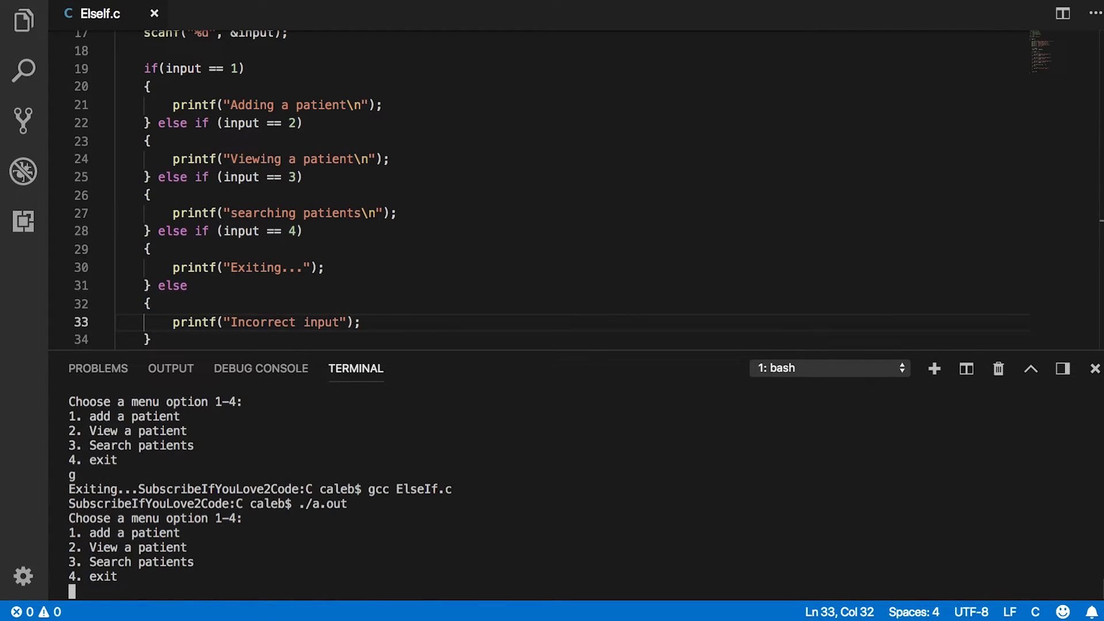
pyautogui.write('4')
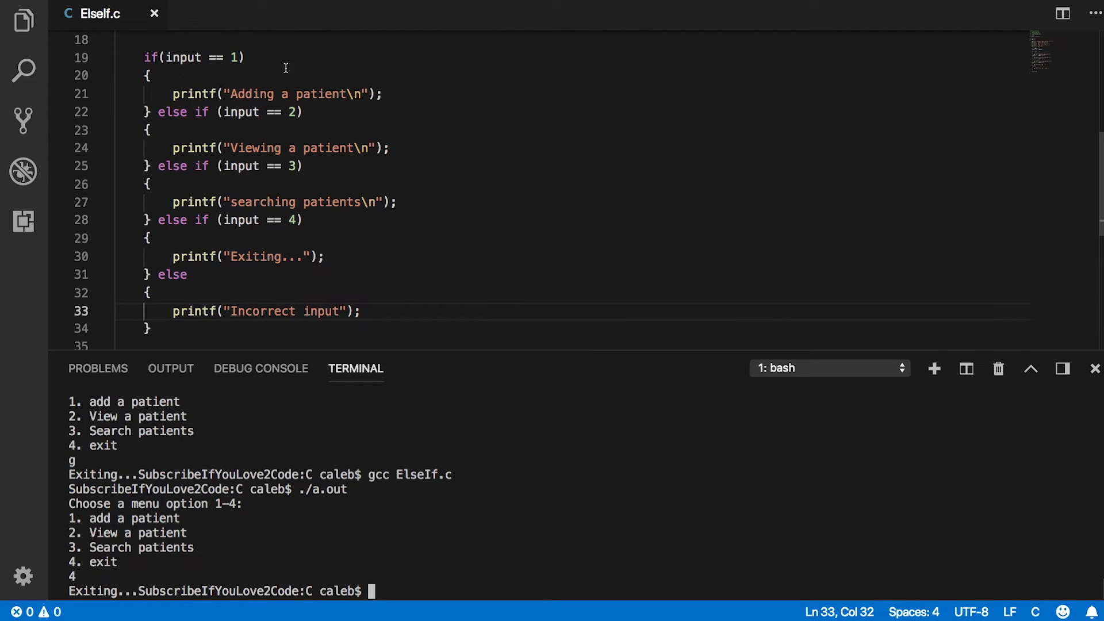
pyautogui.moveTo(260, 238)
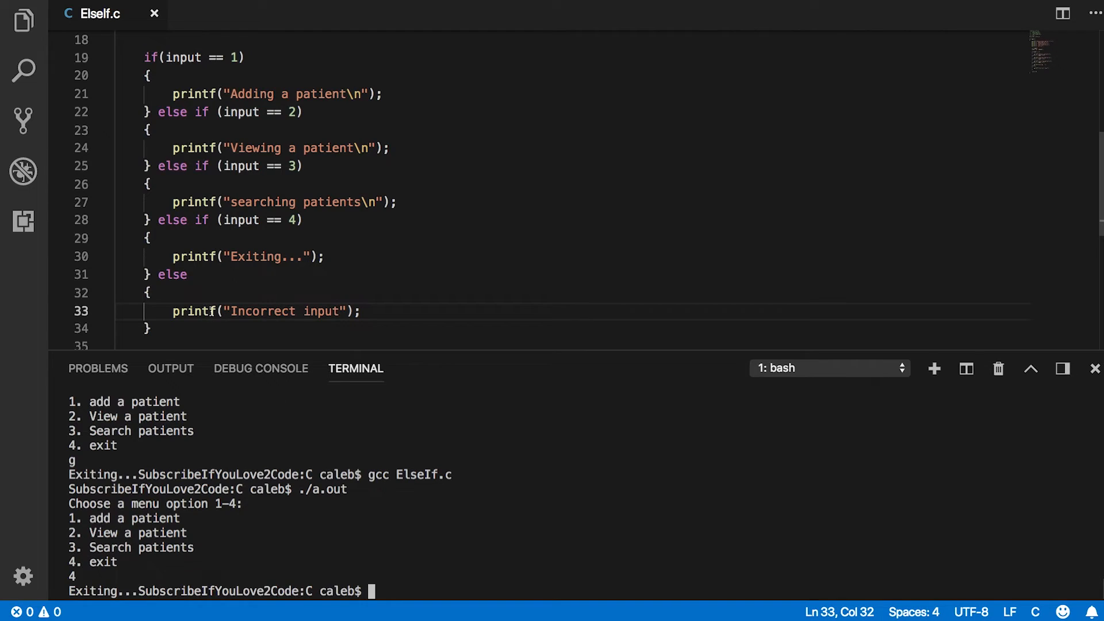
pyautogui.moveTo(189, 214); pyautogui.dragTo(119, 322)
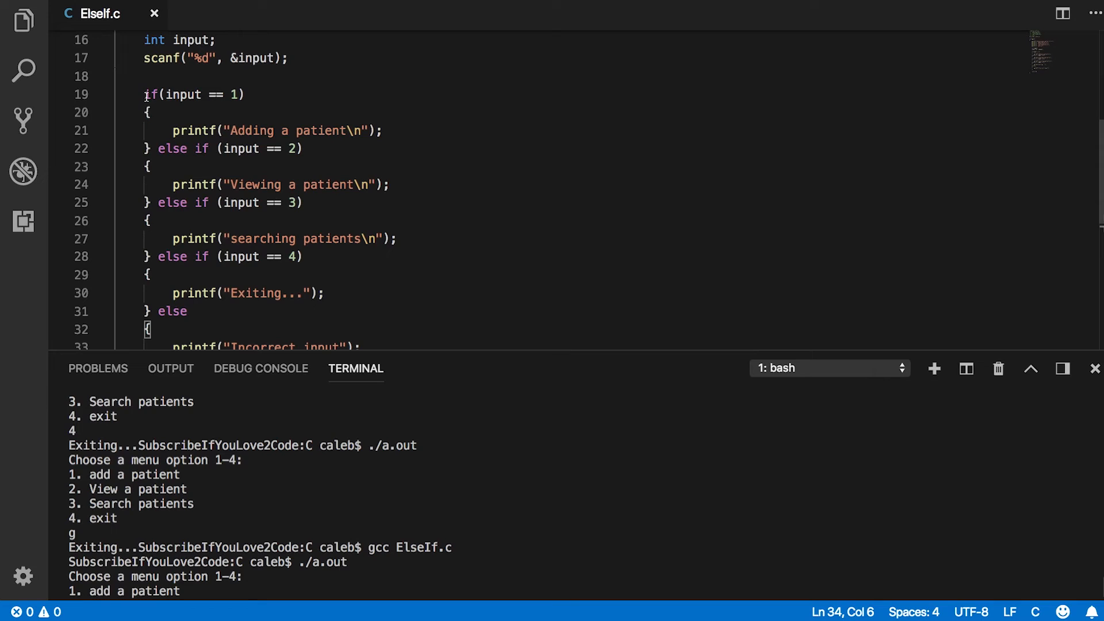
pyautogui.click(243, 149)
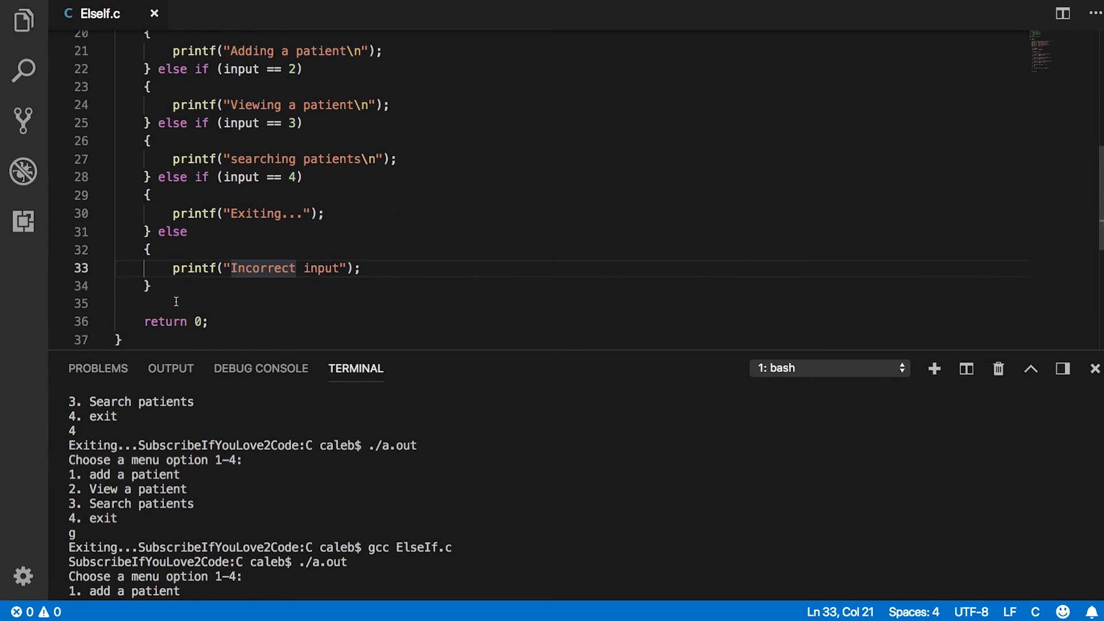
pyautogui.click(180, 304)
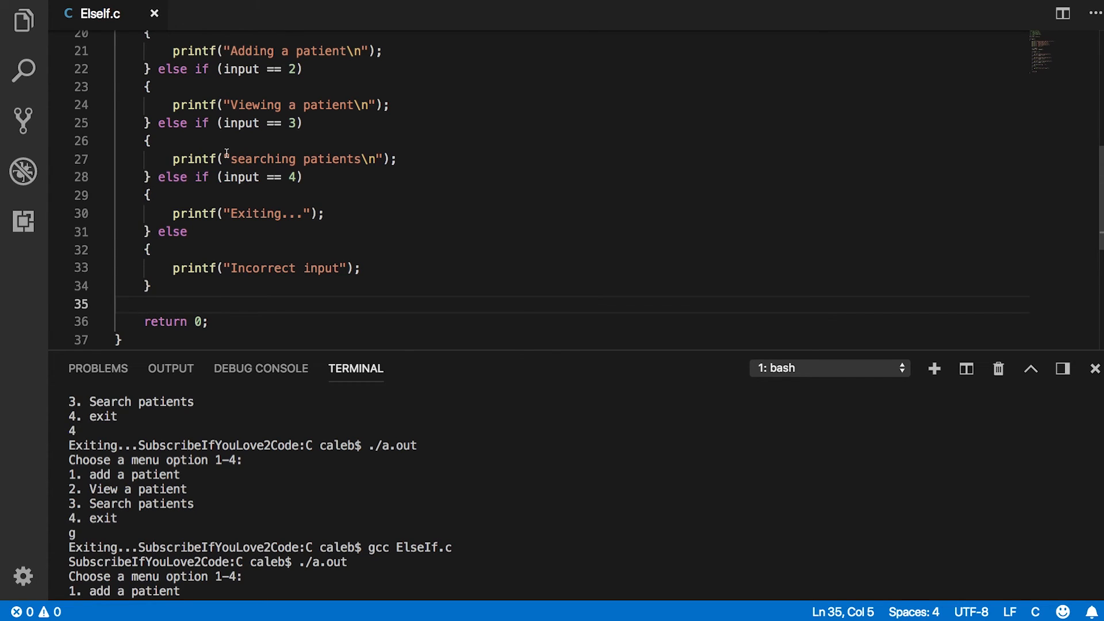
pyautogui.moveTo(479, 188)
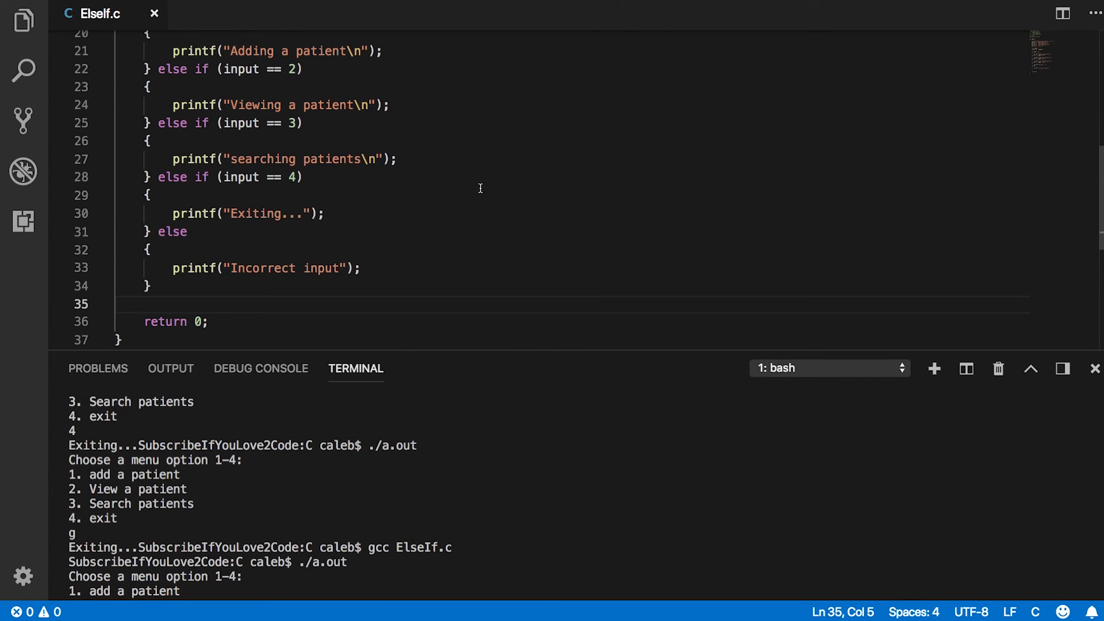
pyautogui.moveTo(618, 176)
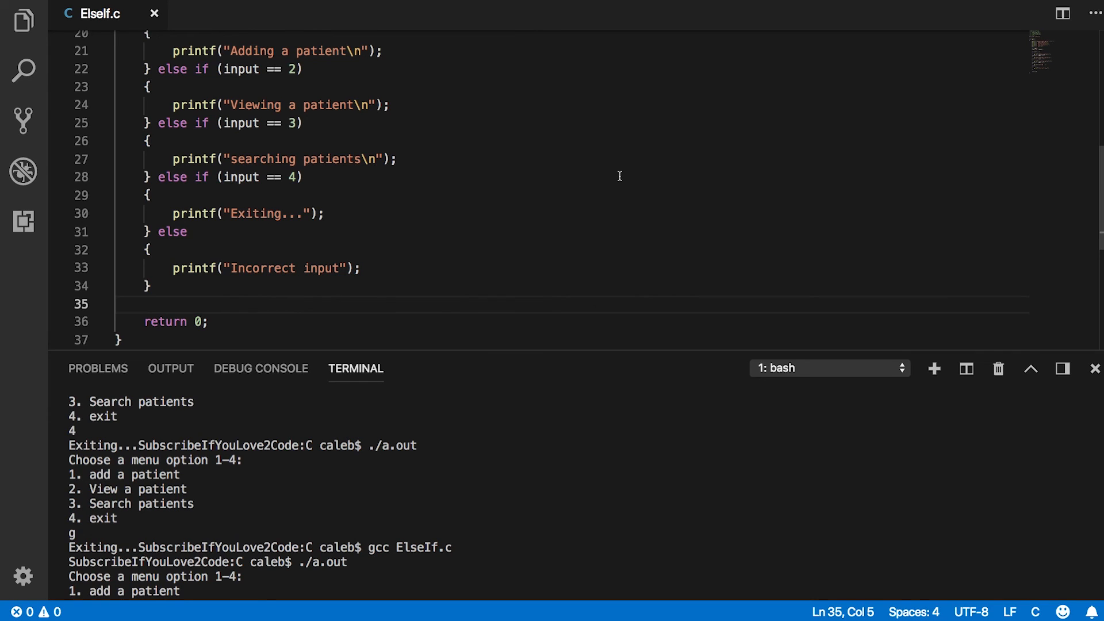
pyautogui.moveTo(744, 157)
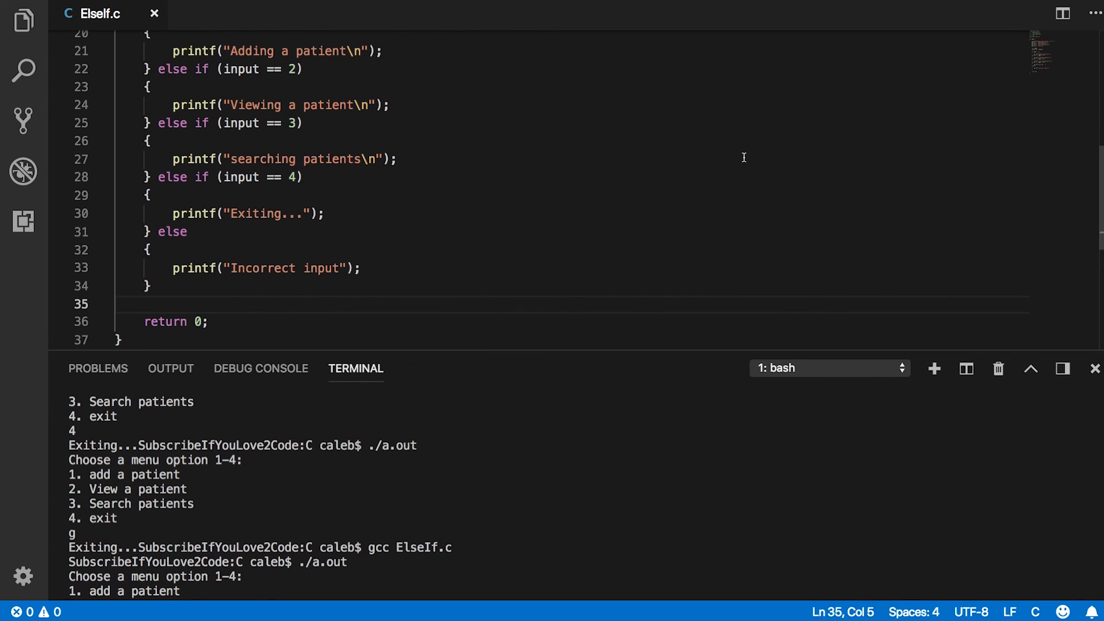